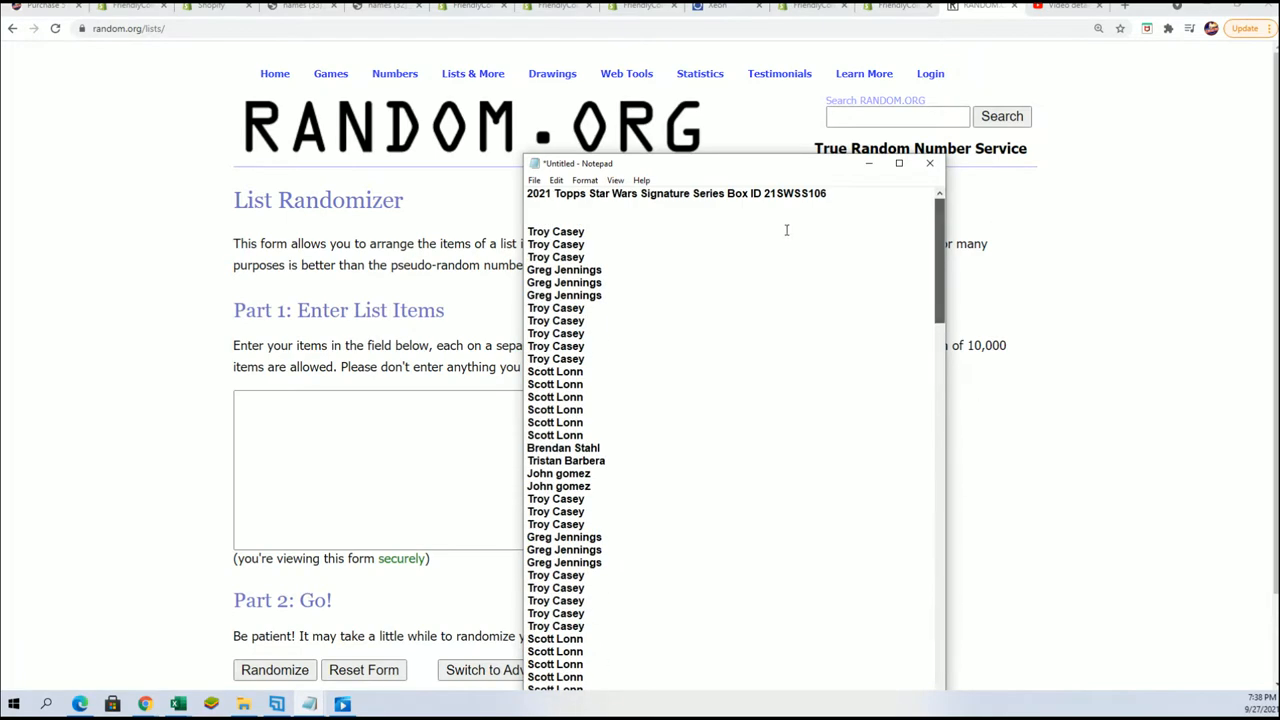
Select the whole Notepad box list of owner names and checklist characters
key("ctrl+a")
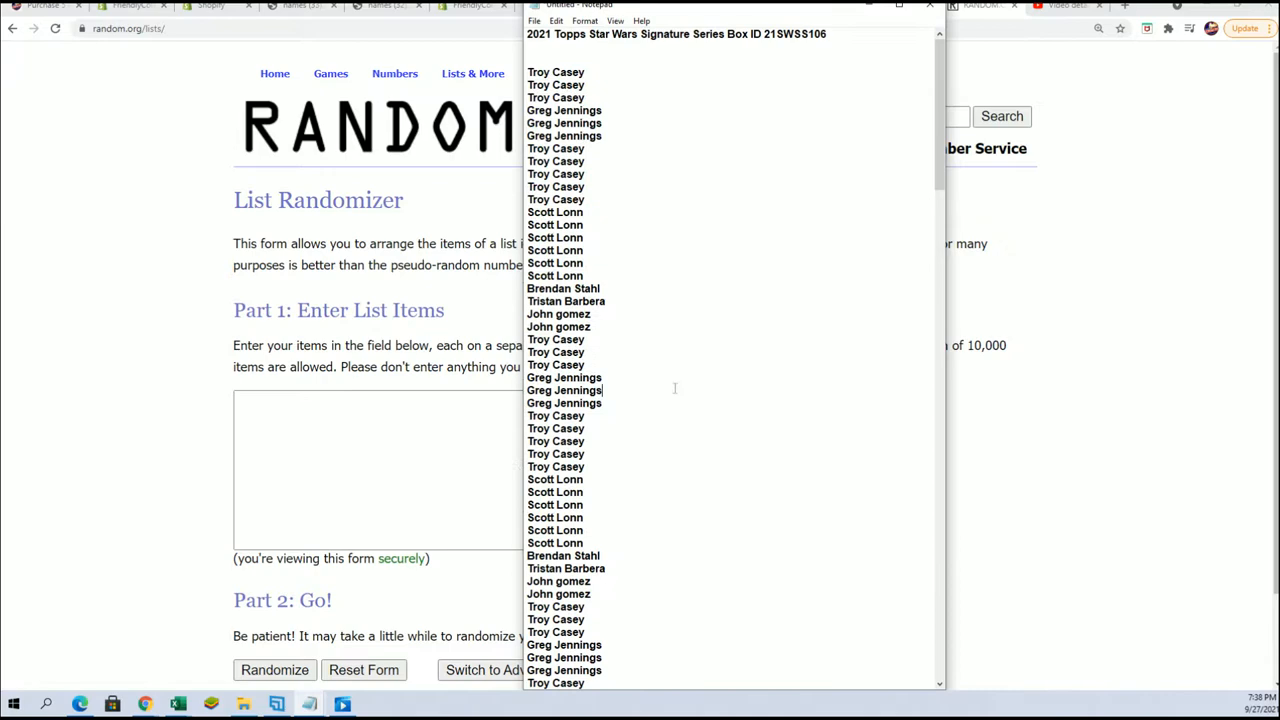
key("ctrl+a")
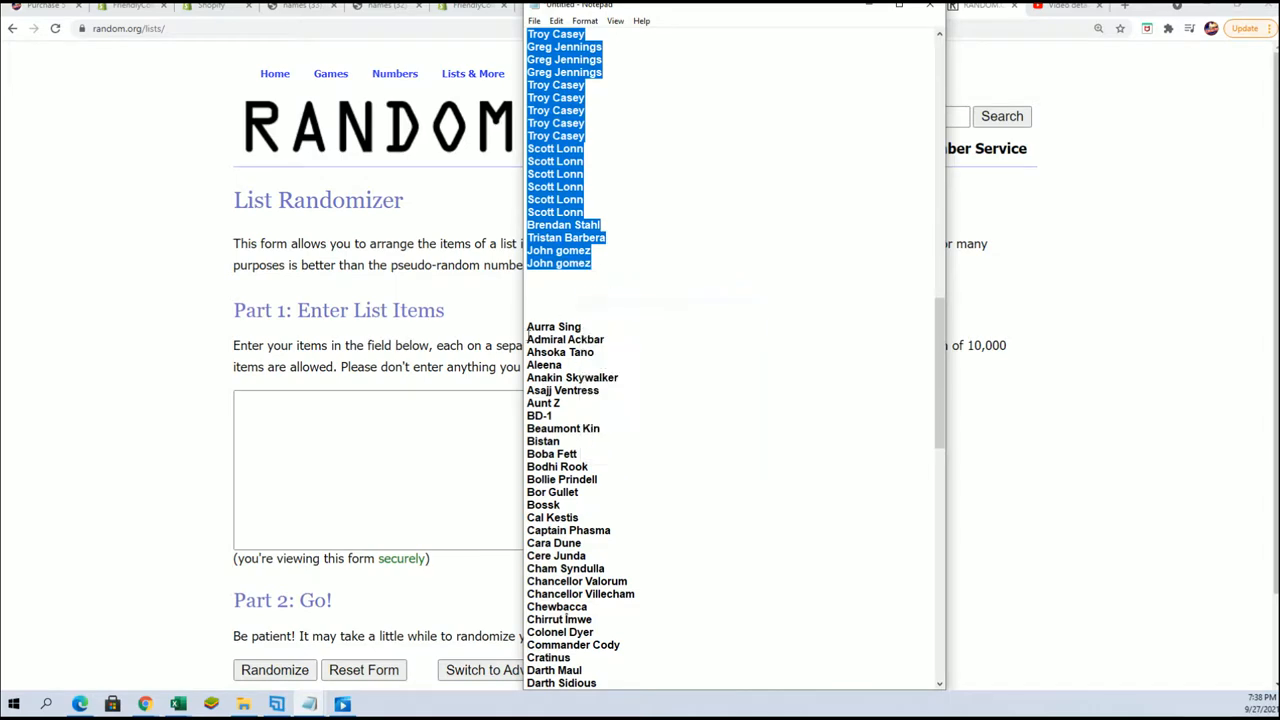
mouse_move(146, 178)
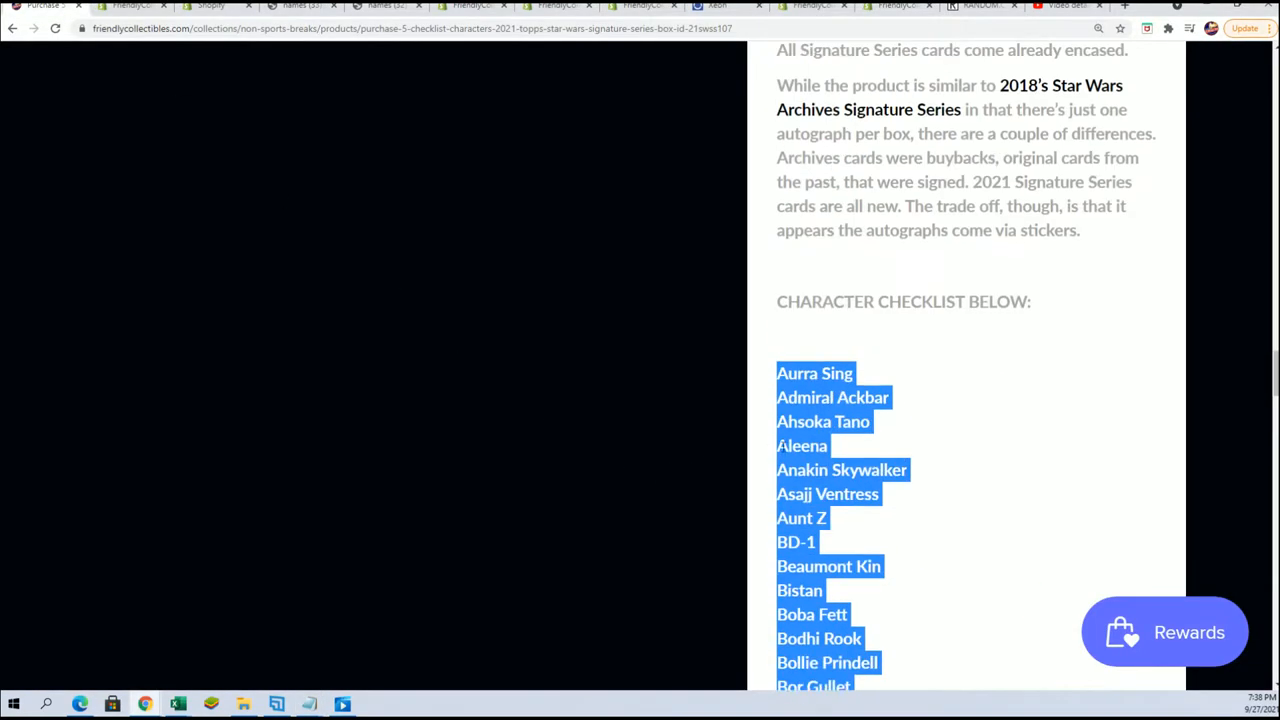
Highlight '105 checklist characters' in the product description and return to random.org
scroll("up", 3)
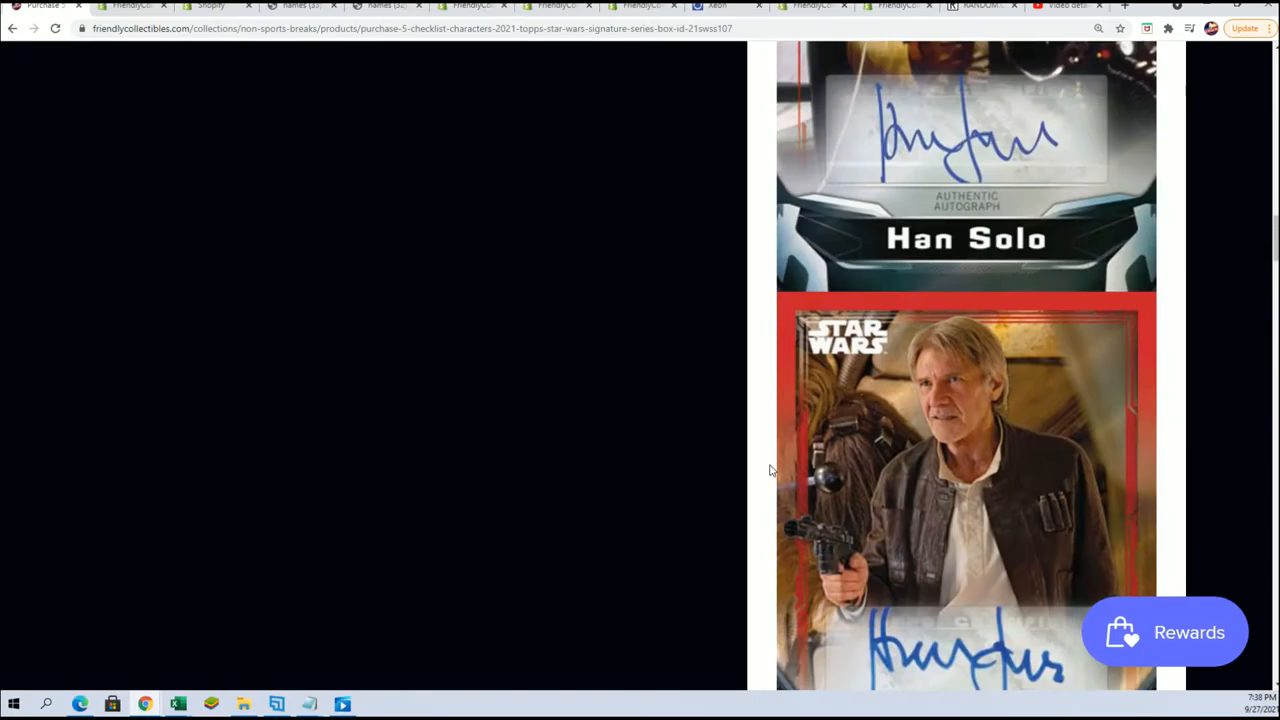
scroll("up", 3)
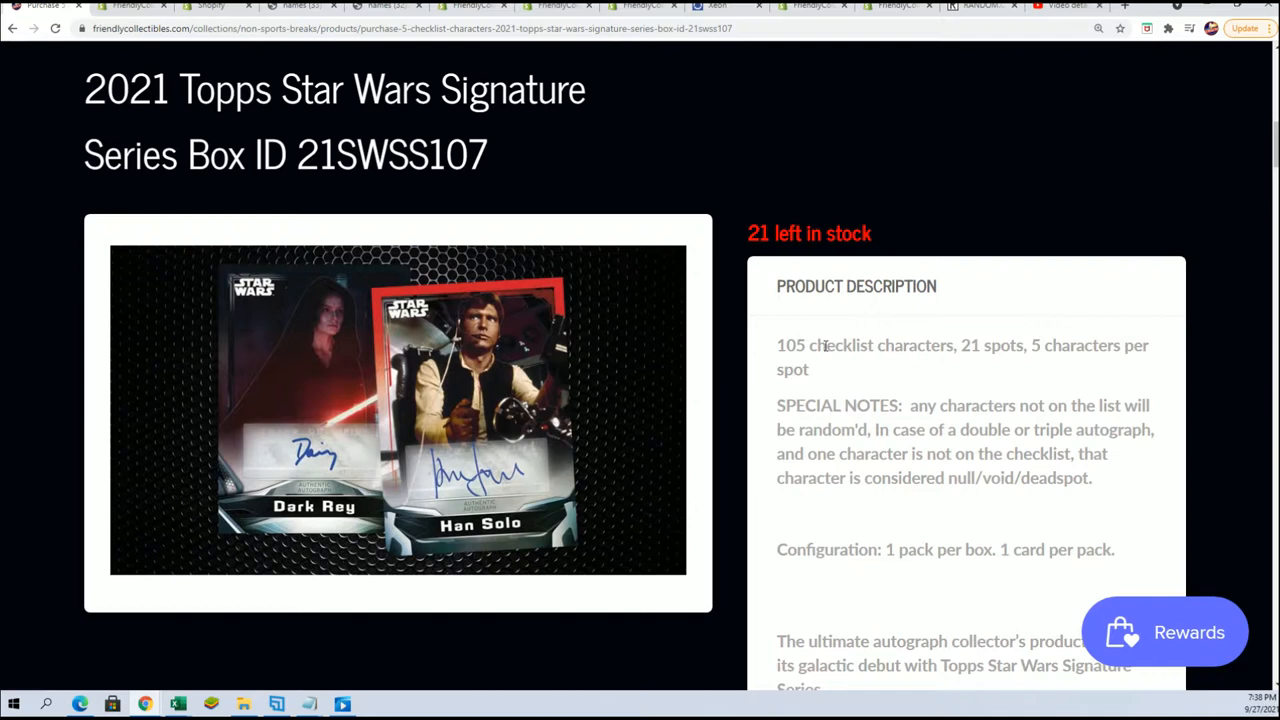
double_click(864, 344)
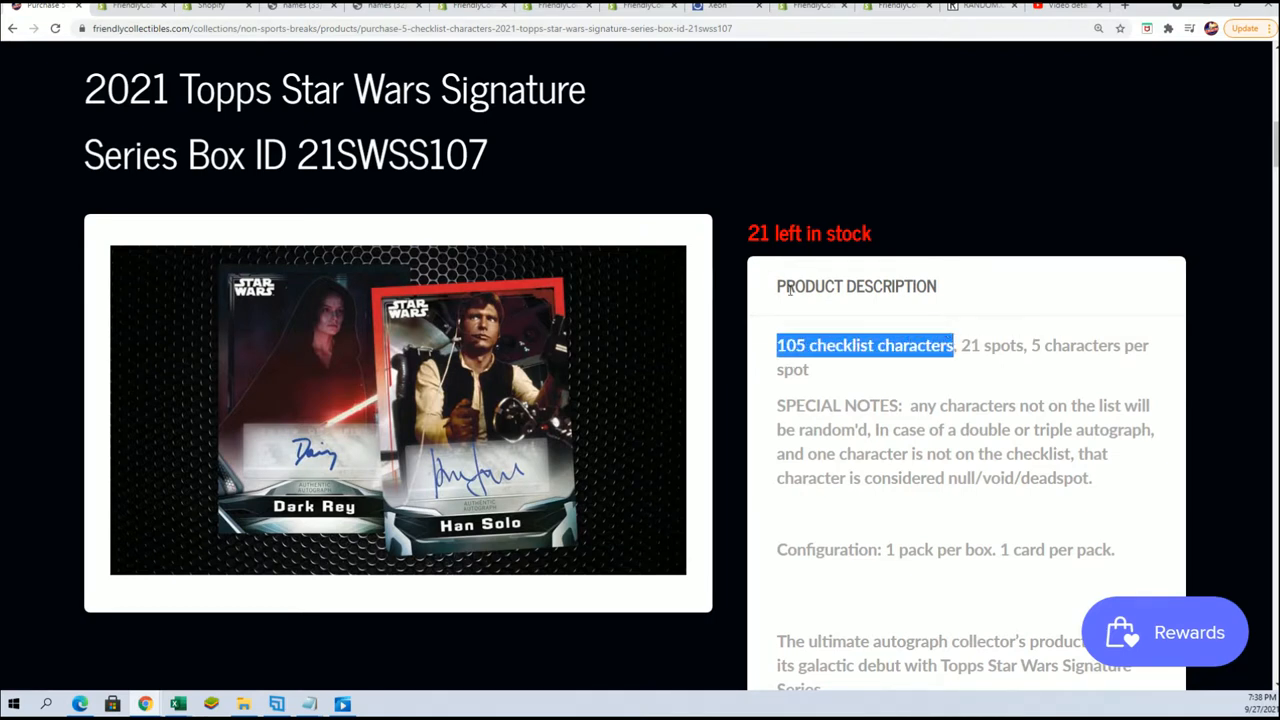
left_click(980, 6)
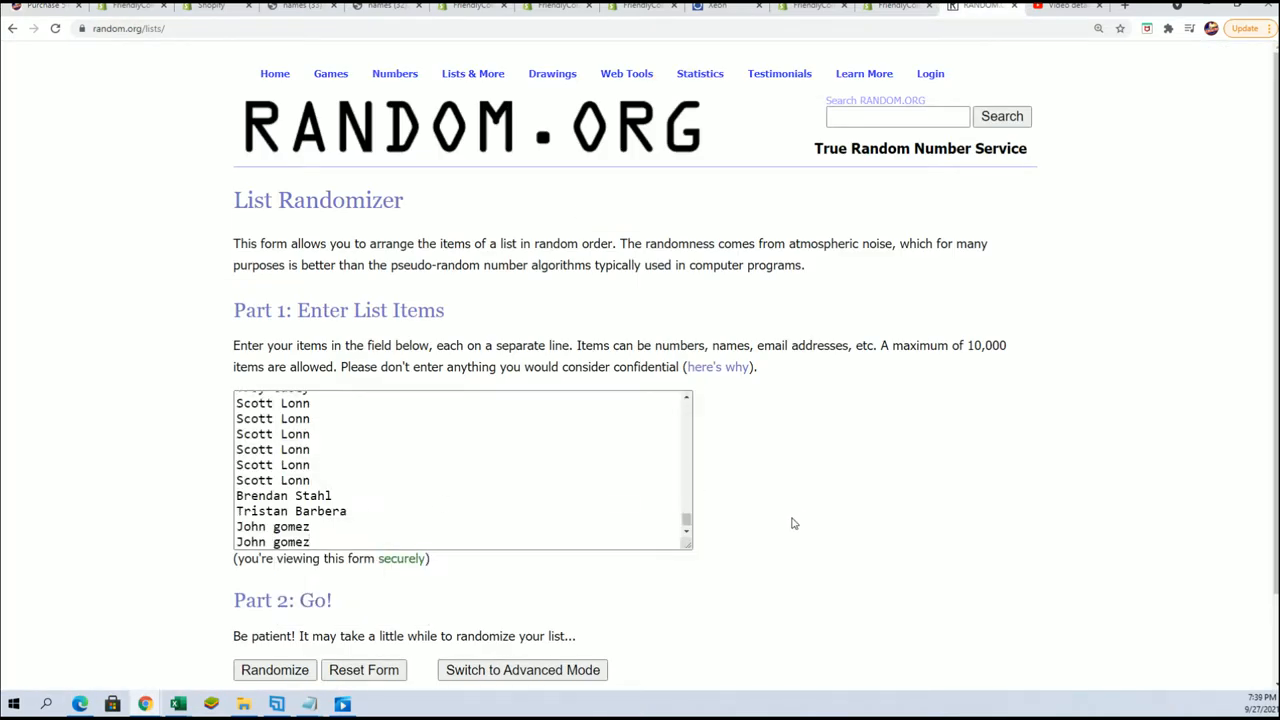
Randomize the 105 owner names, confirm the 105-item count and reshuffle several more times
left_click(274, 670)
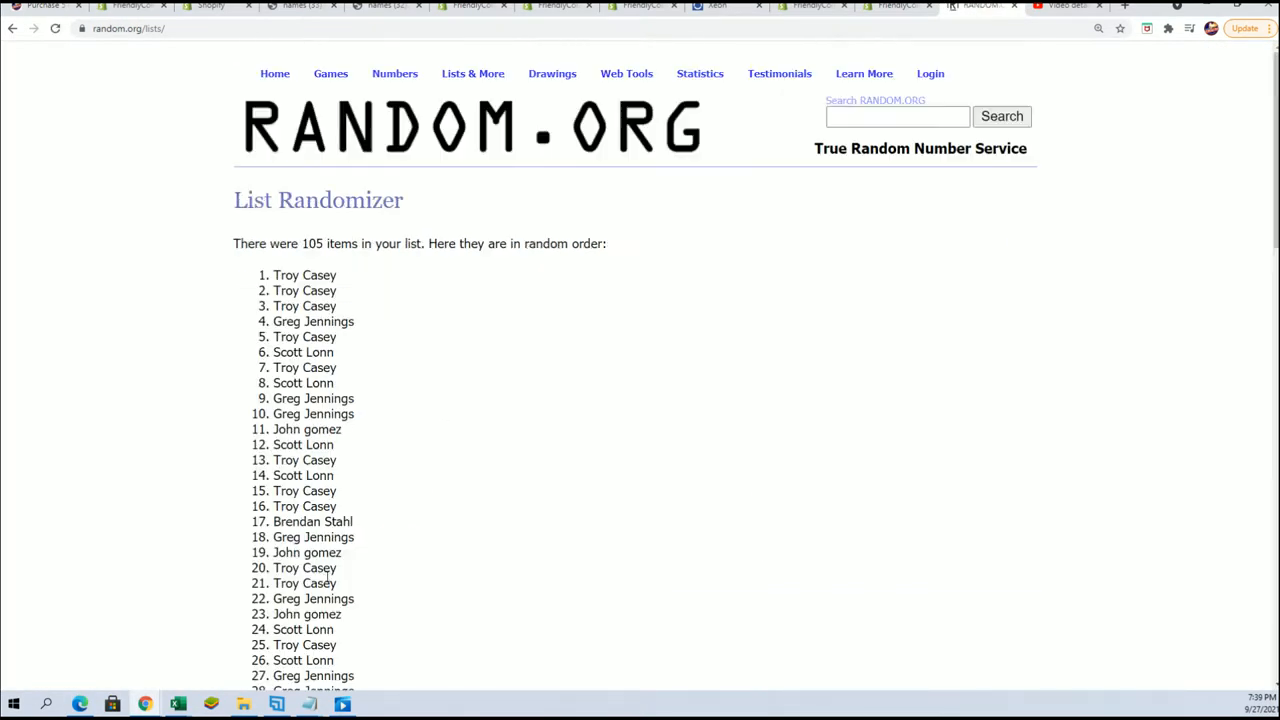
double_click(296, 240)
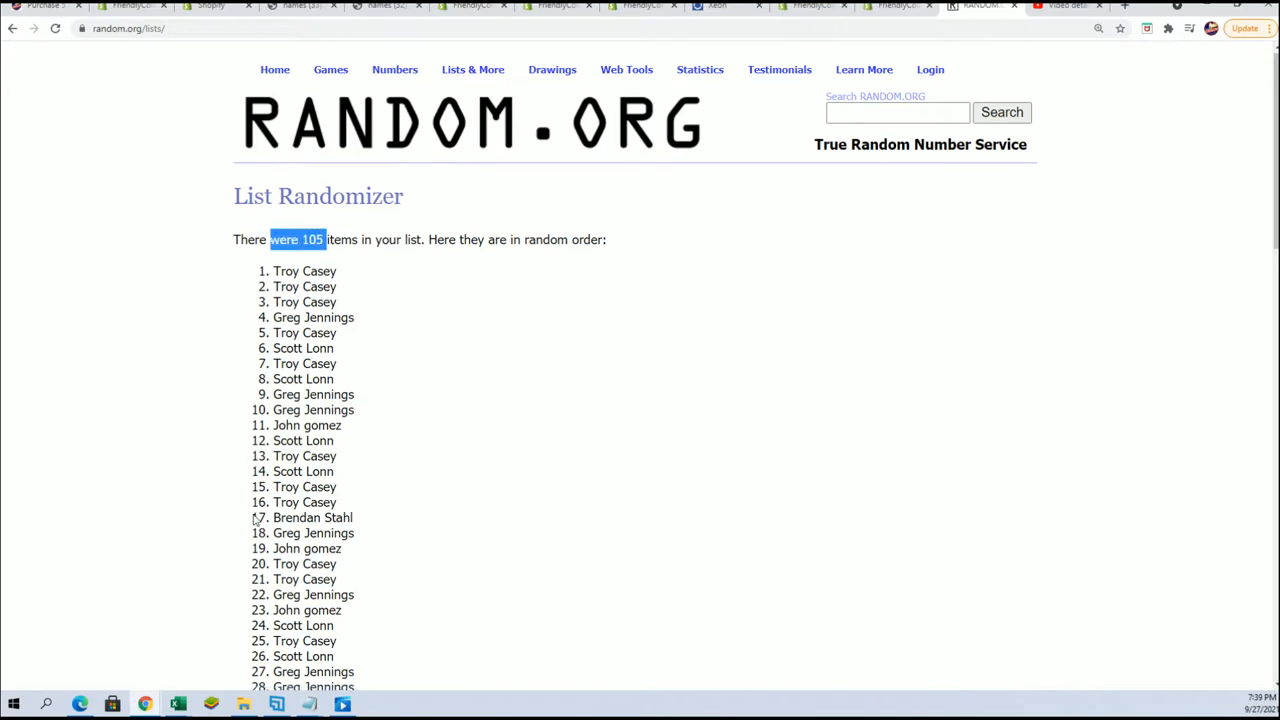
scroll("down", 3)
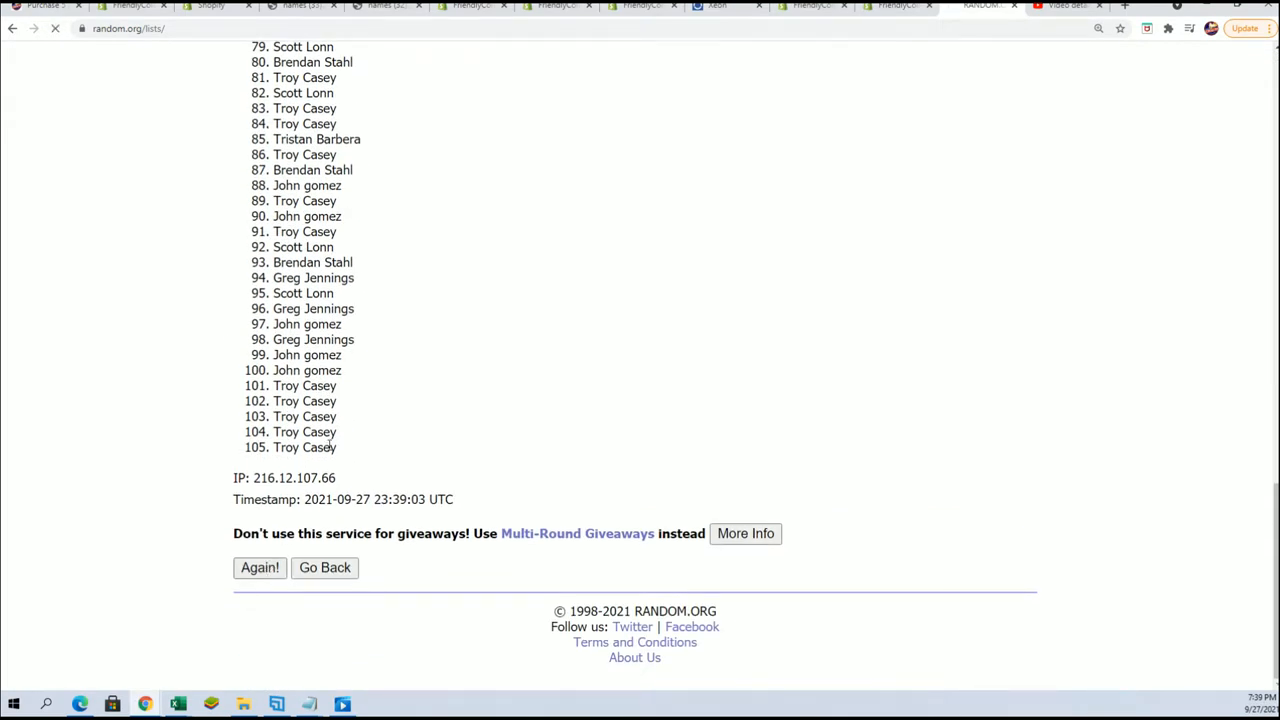
left_click(260, 568)
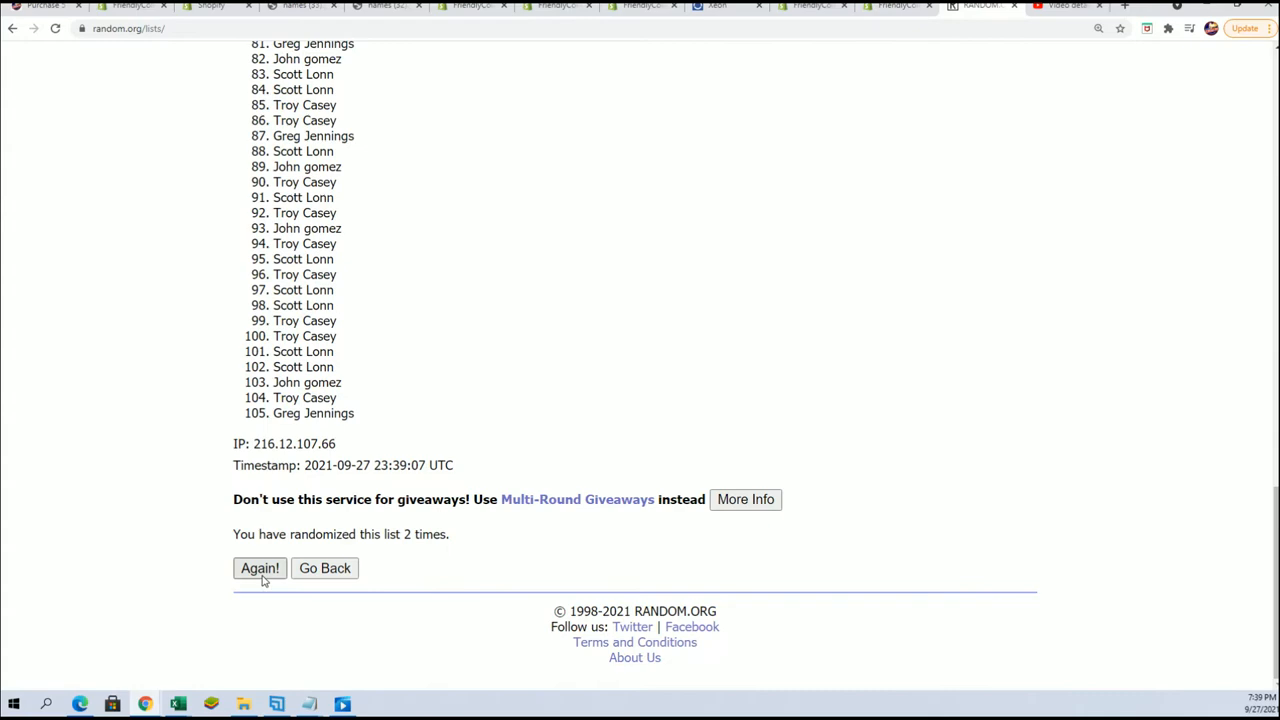
left_click(260, 568)
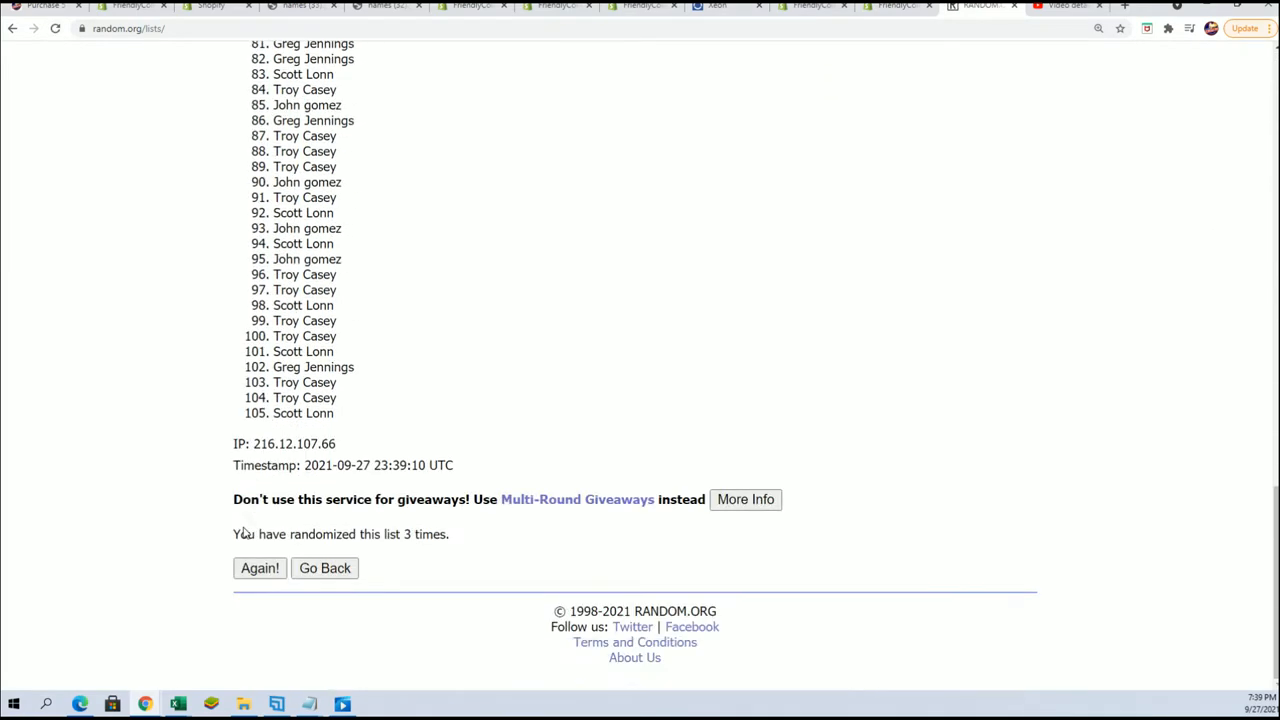
left_click(260, 568)
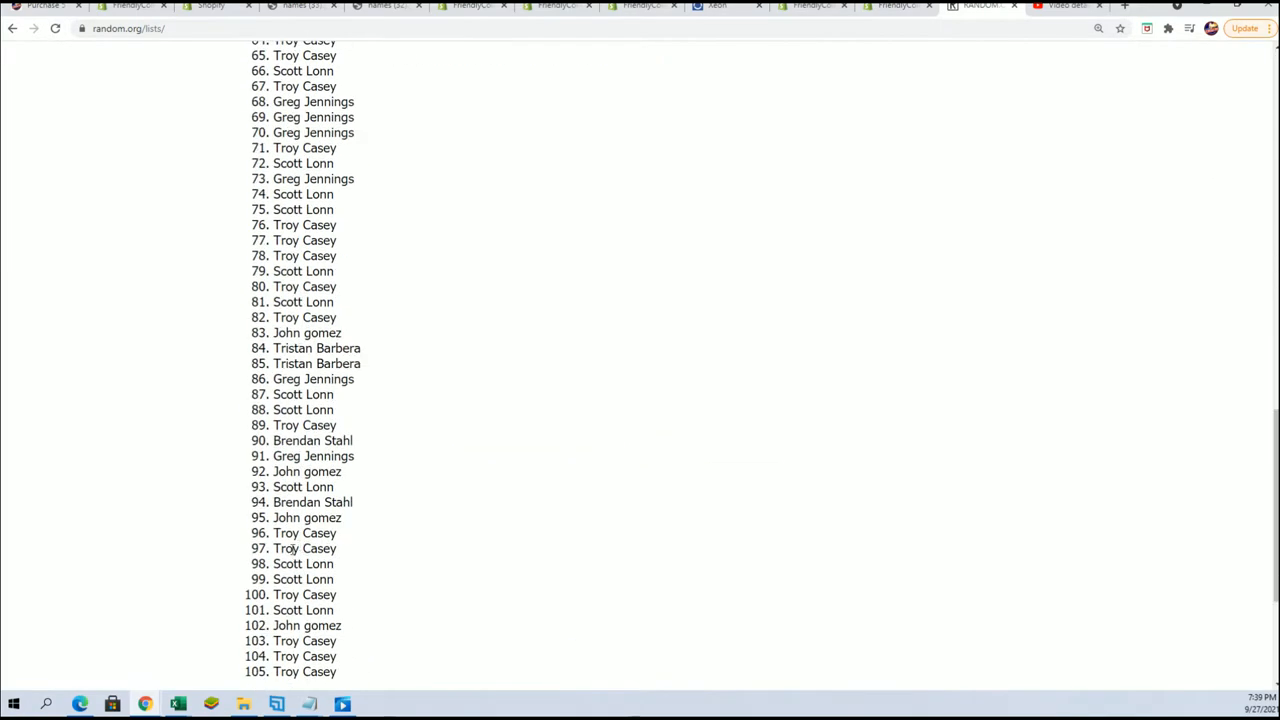
Scroll through the final randomized owner order to review it for copying
scroll("up", 3)
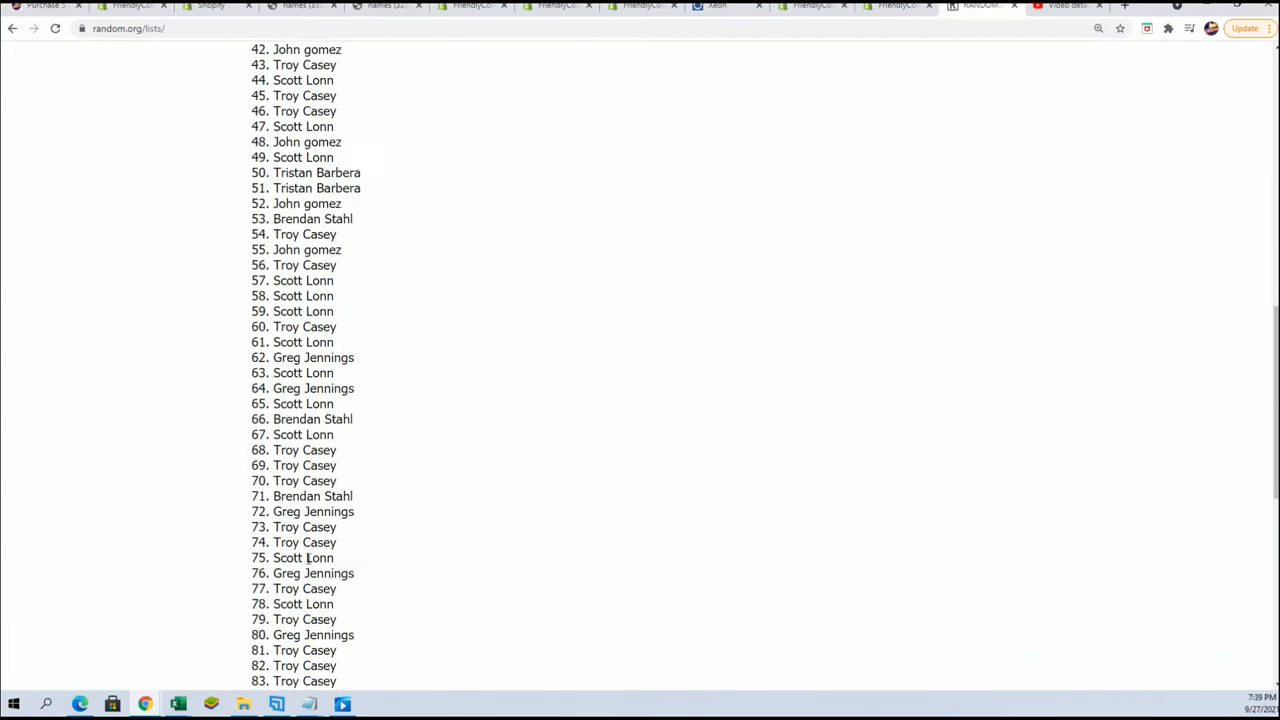
scroll("up", 3)
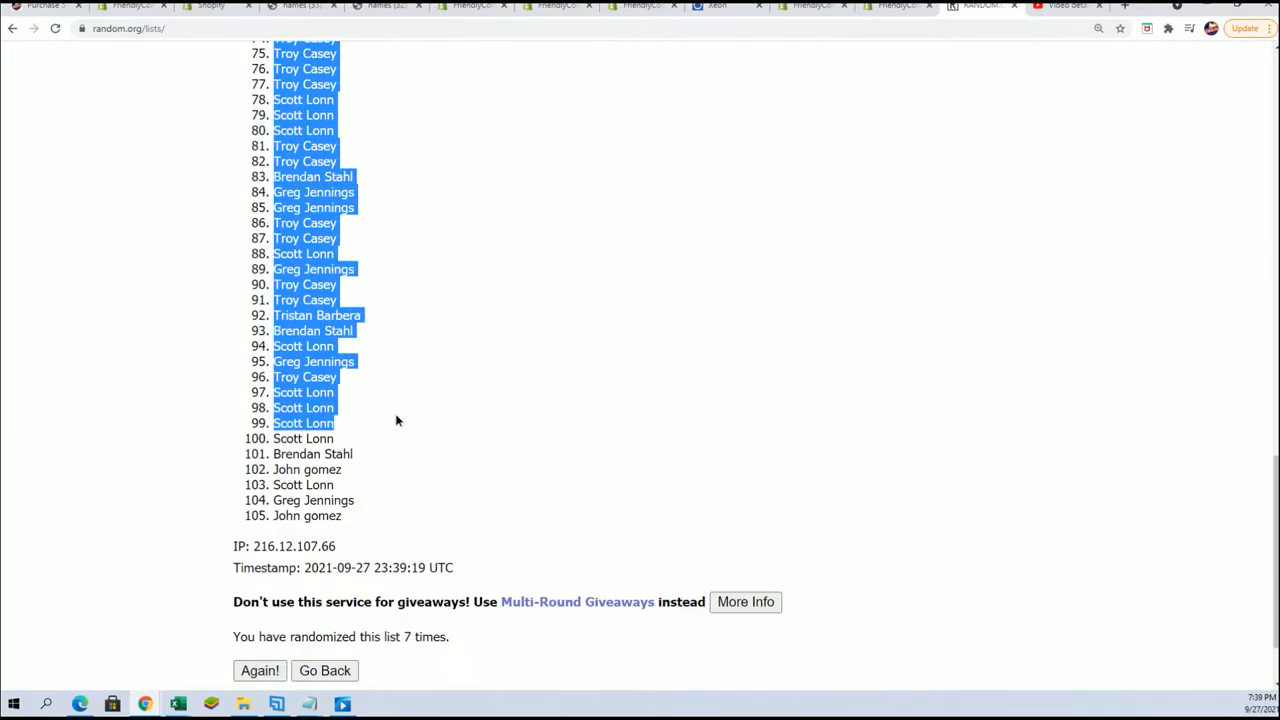
scroll("down", 3)
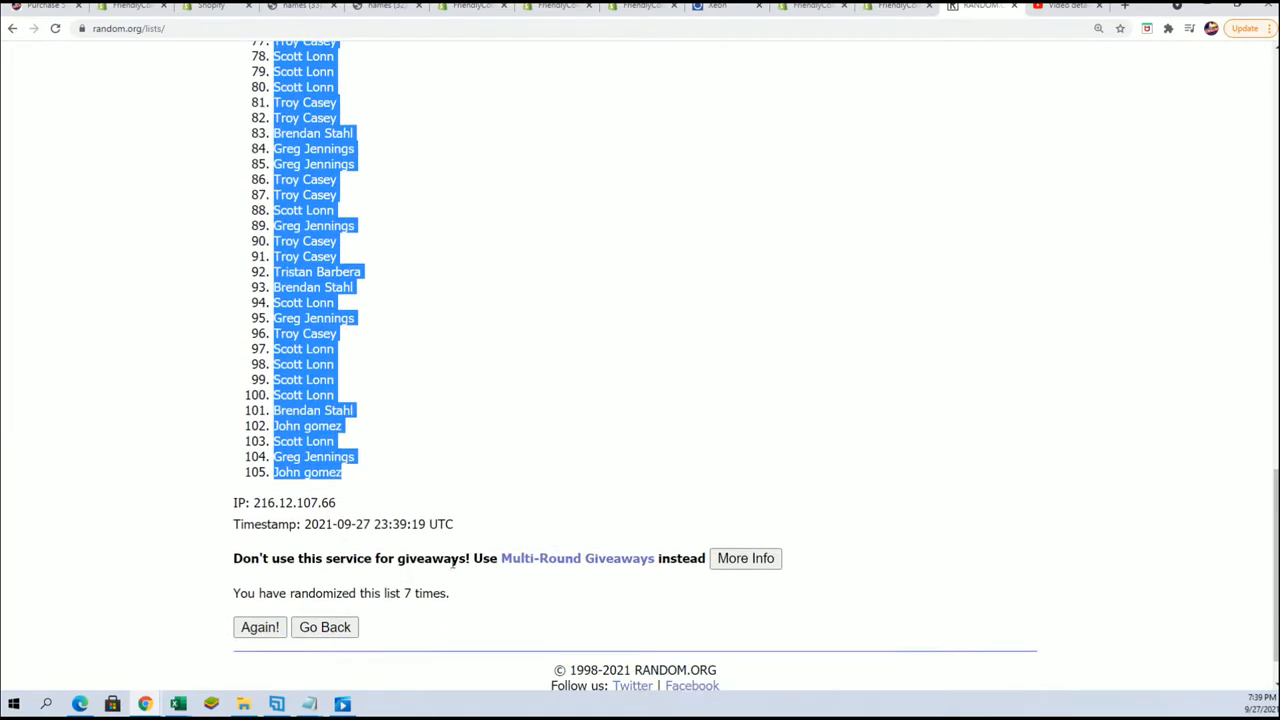
scroll("up", 3)
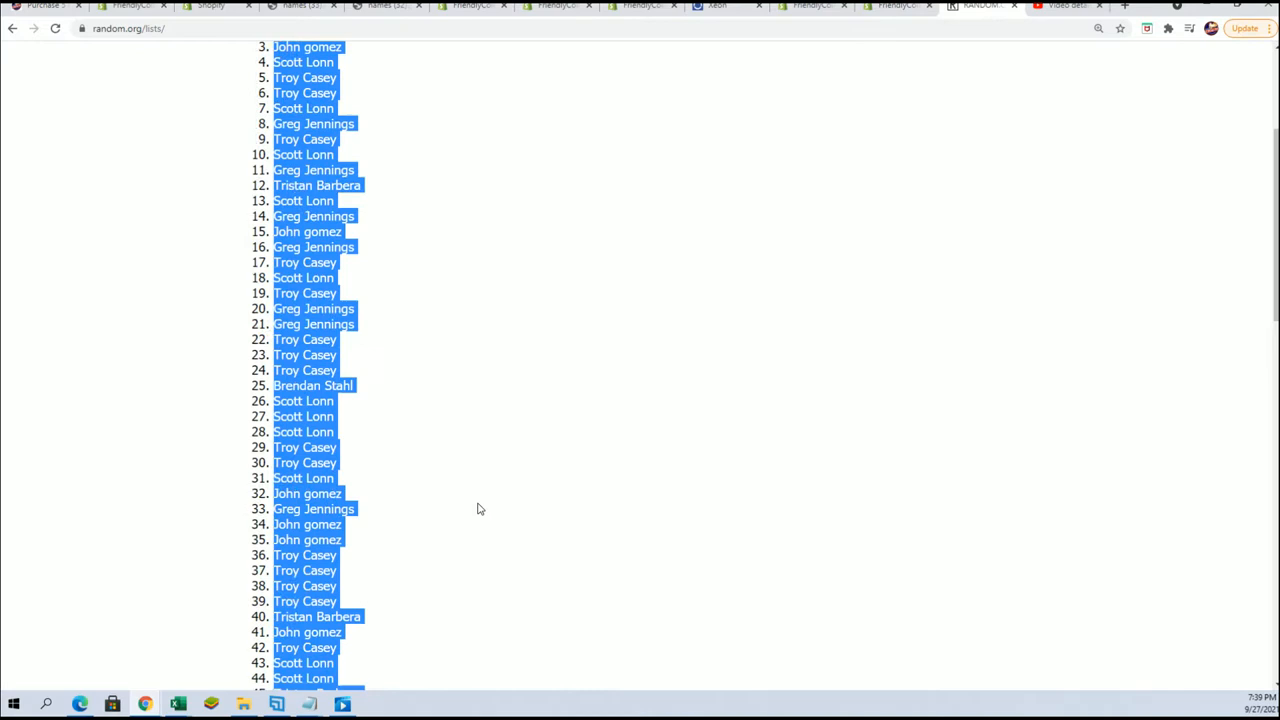
scroll("up", 3)
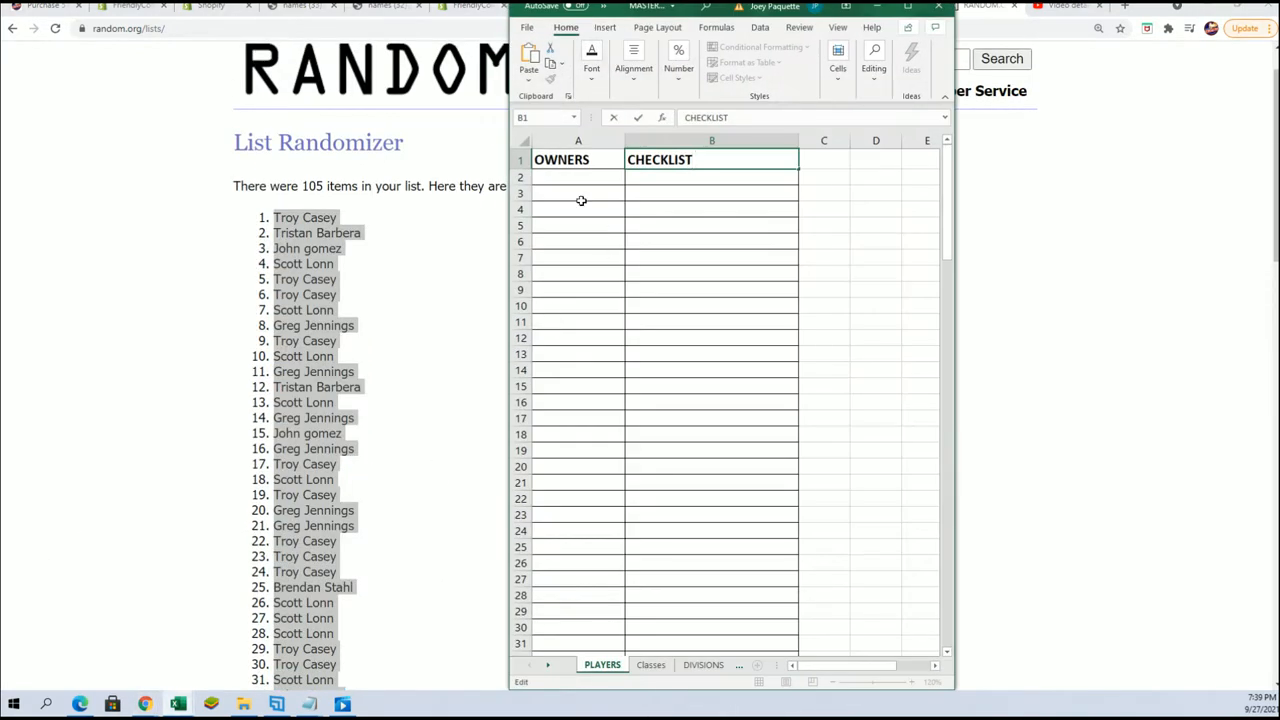
Select the first cell under OWNERS on the PLAYERS sheet for the shuffled names
left_click(578, 176)
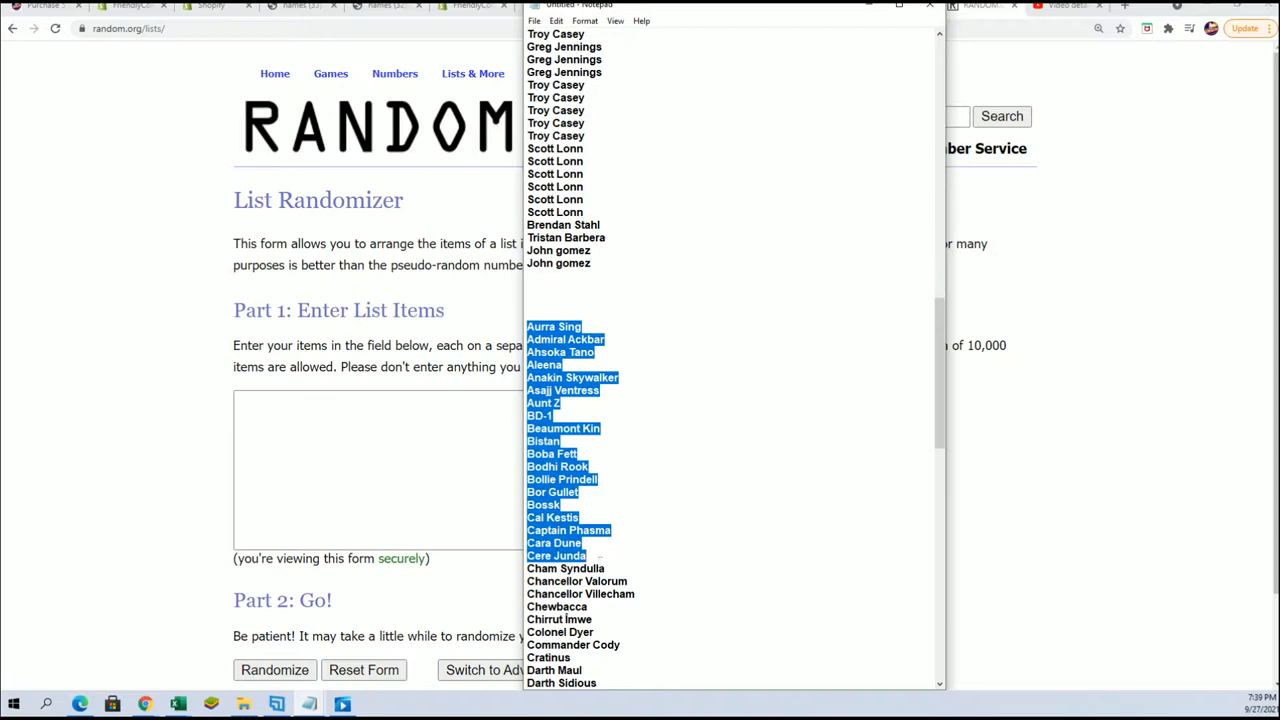
Scroll Notepad down to the character checklist ending with Wicket W. Warrick
scroll("down", 3)
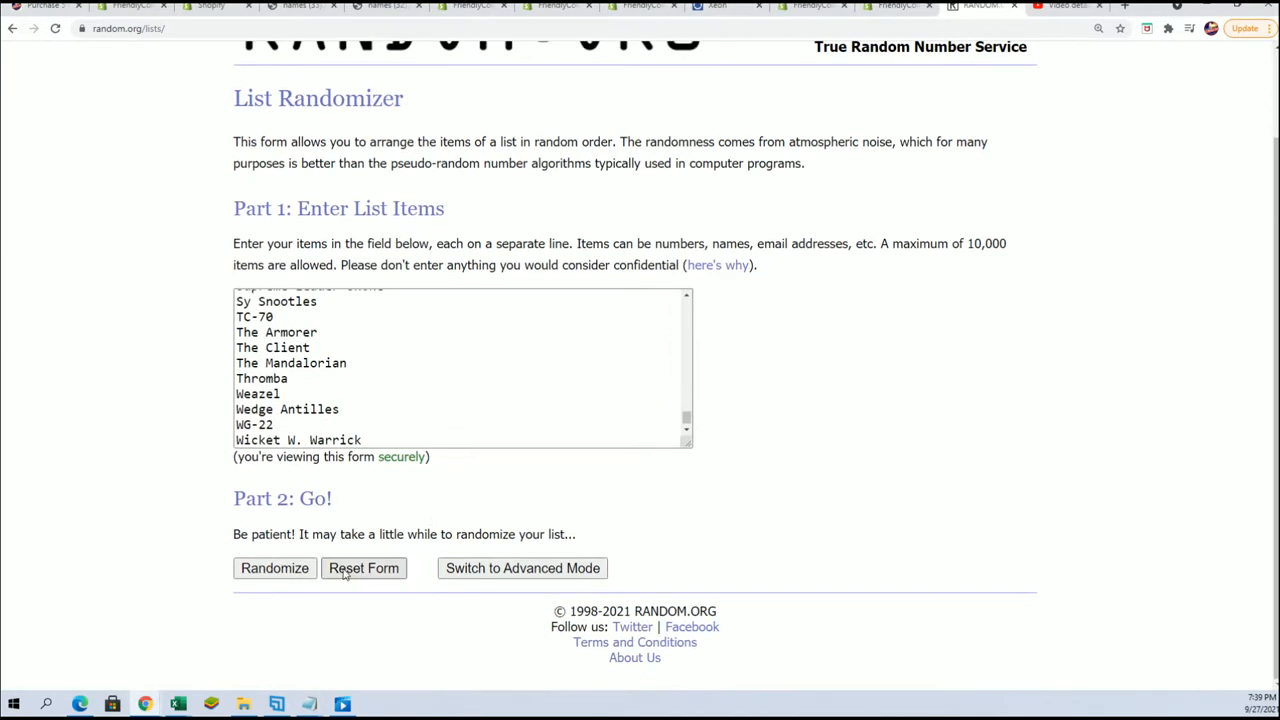
Randomize the 105 checklist characters and reshuffle them several more times for a final order
left_click(274, 568)
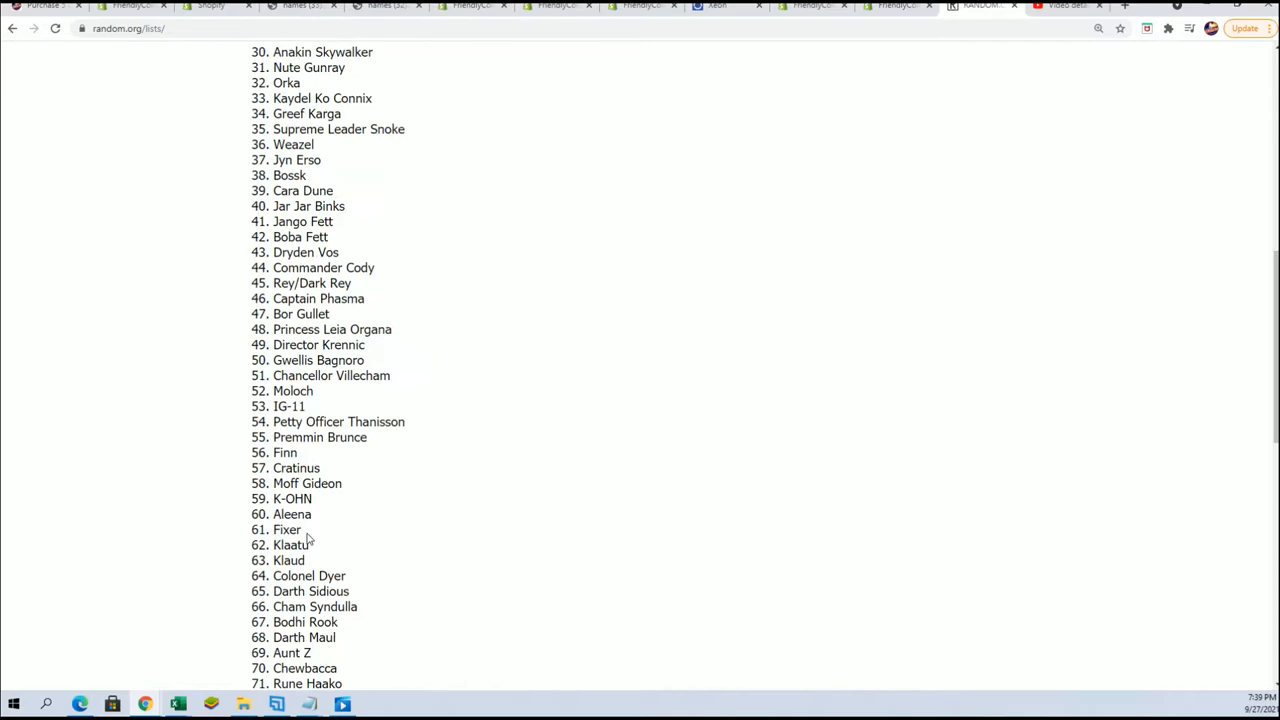
scroll("down", 3)
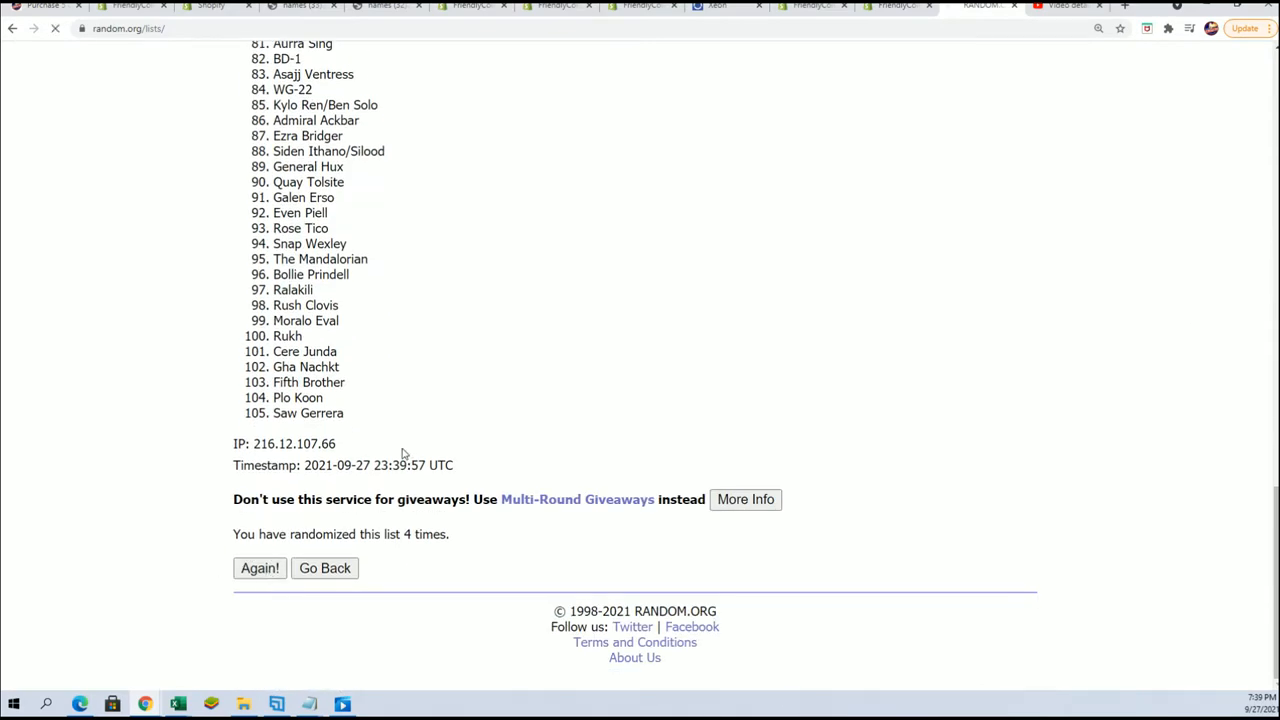
left_click(260, 568)
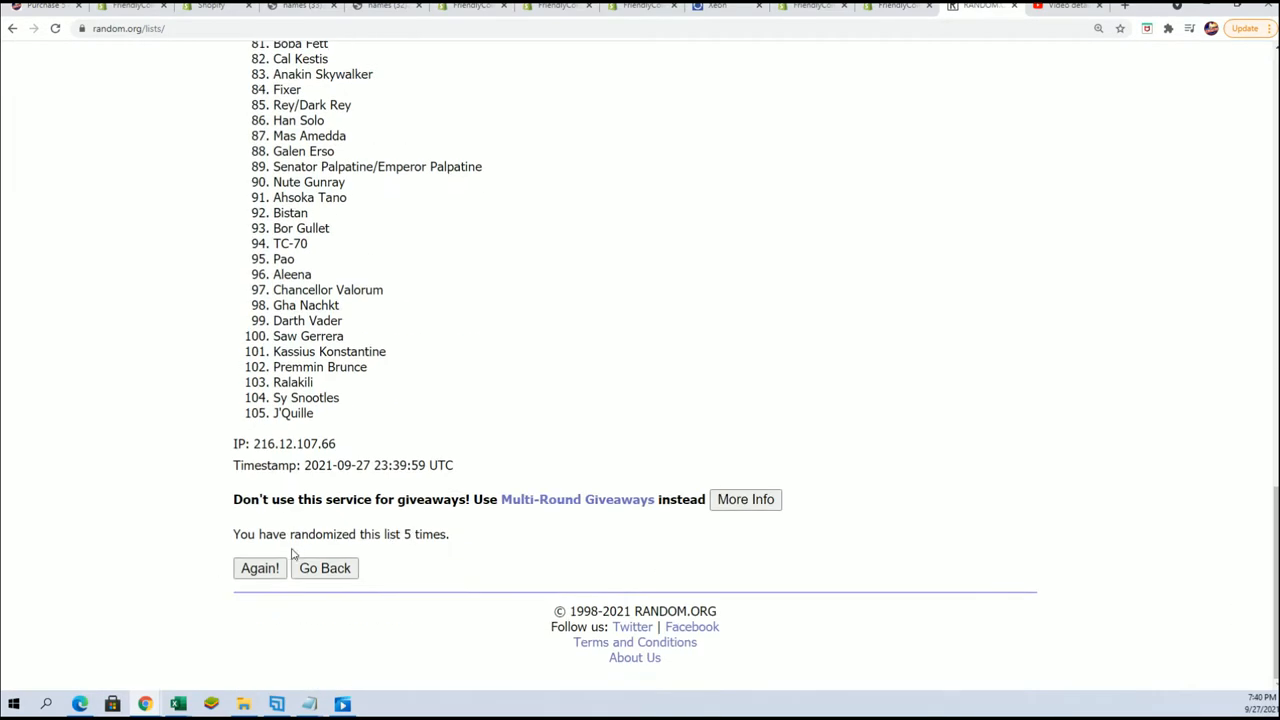
left_click(260, 568)
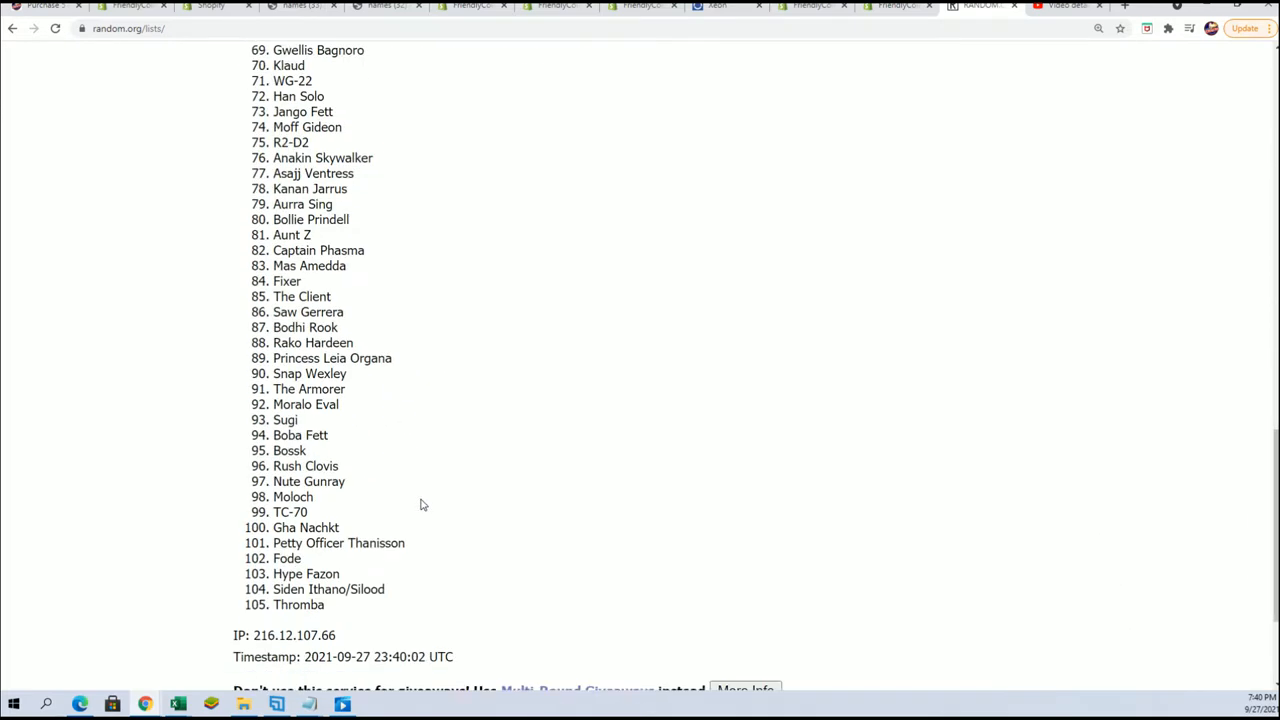
scroll("down", 3)
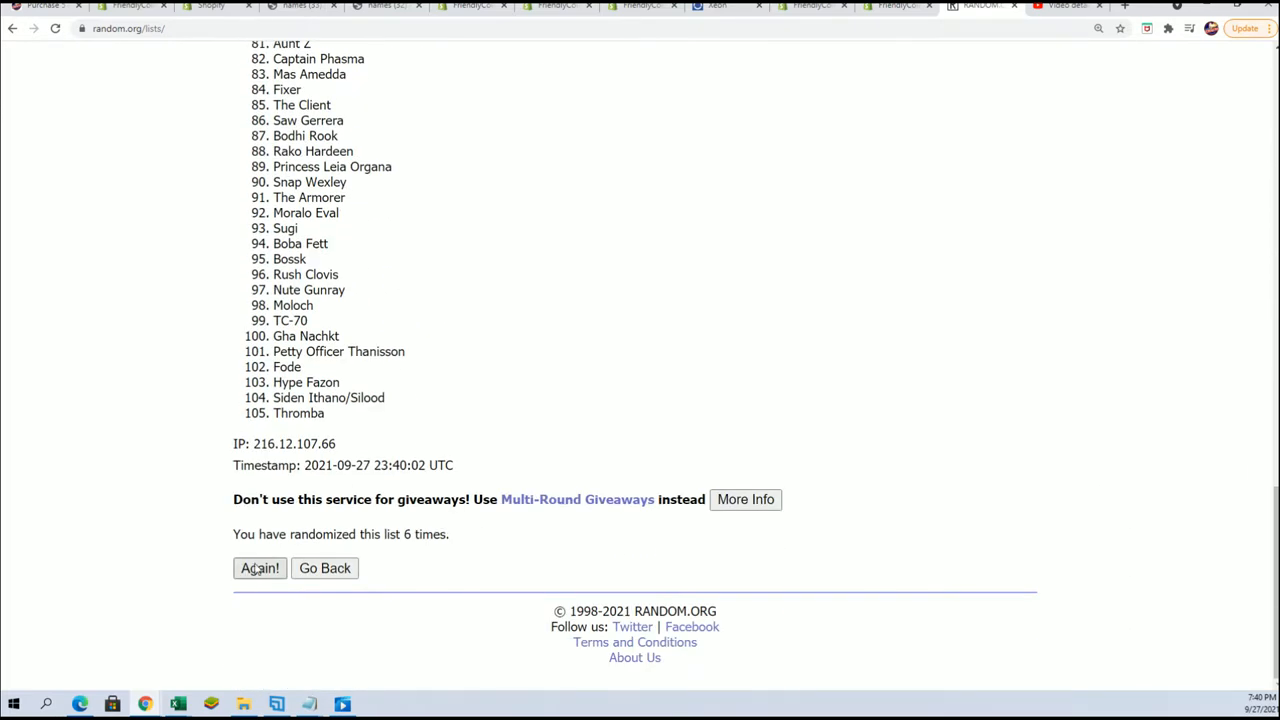
left_click(260, 568)
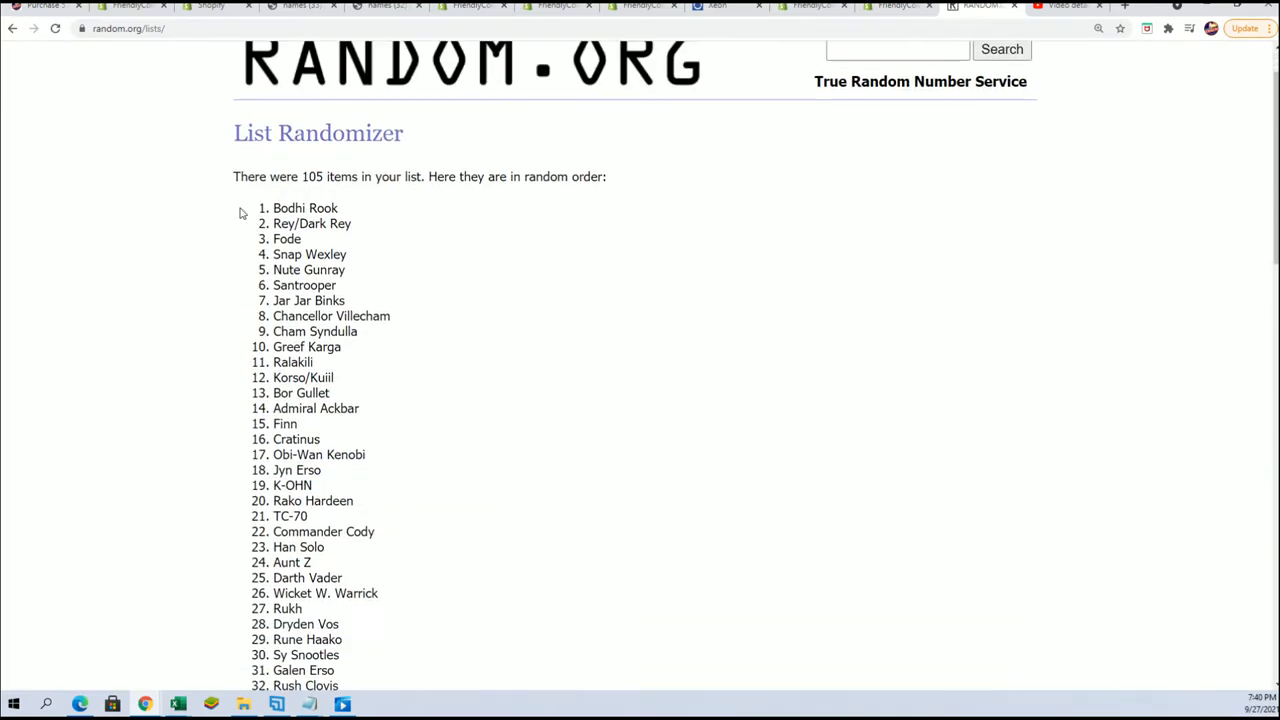
scroll("down", 3)
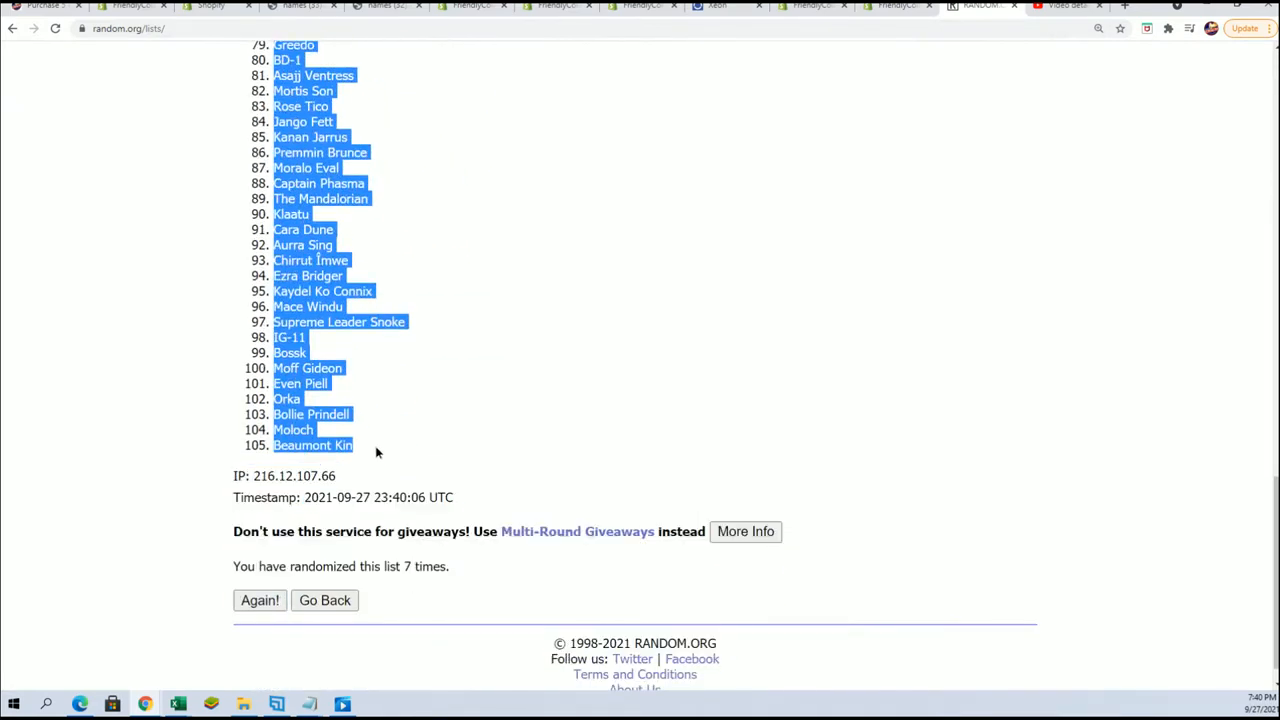
mouse_move(492, 612)
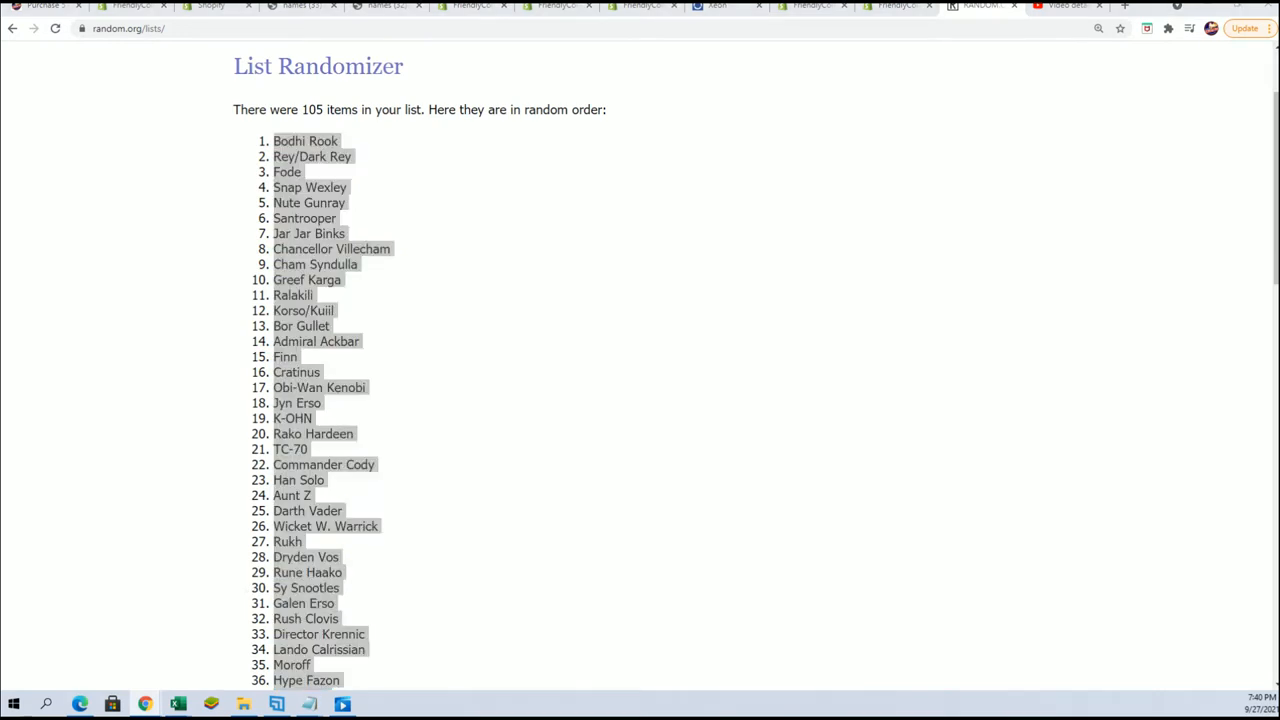
Paste the shuffled characters as text into the CHECKLIST column from cell B2
left_click(176, 704)
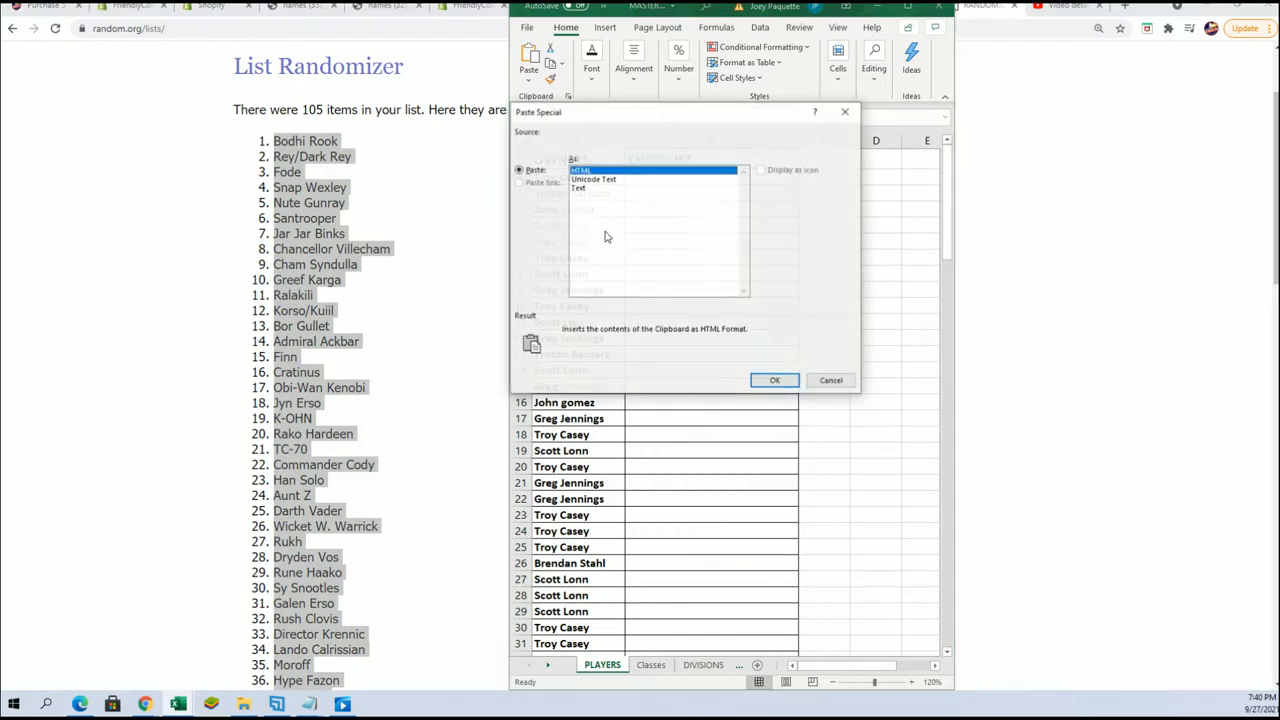
left_click(774, 380)
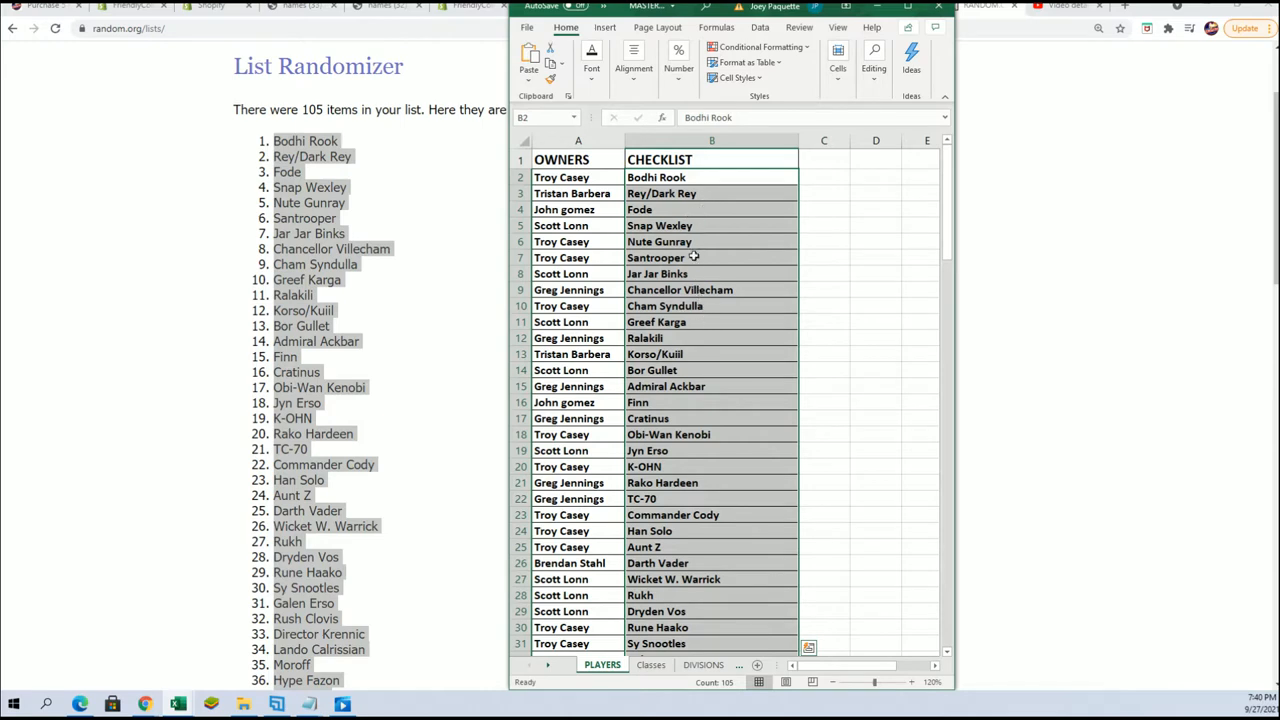
left_click(712, 386)
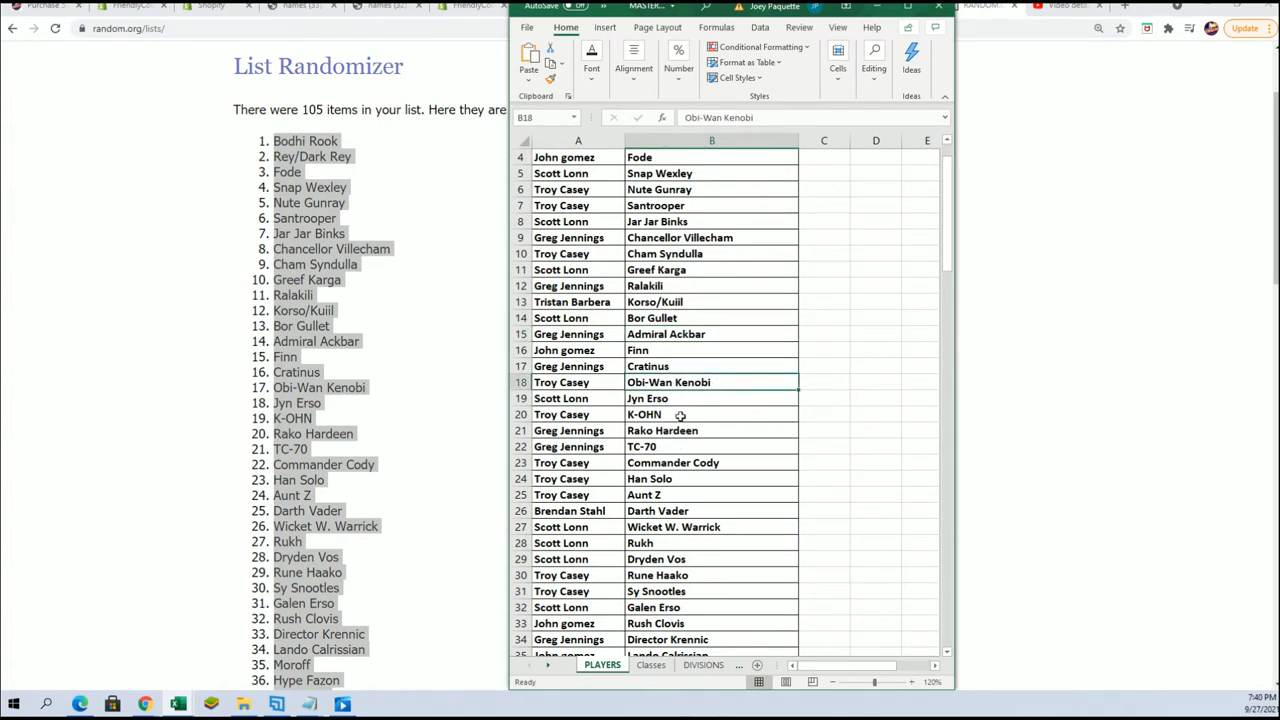
left_click(712, 398)
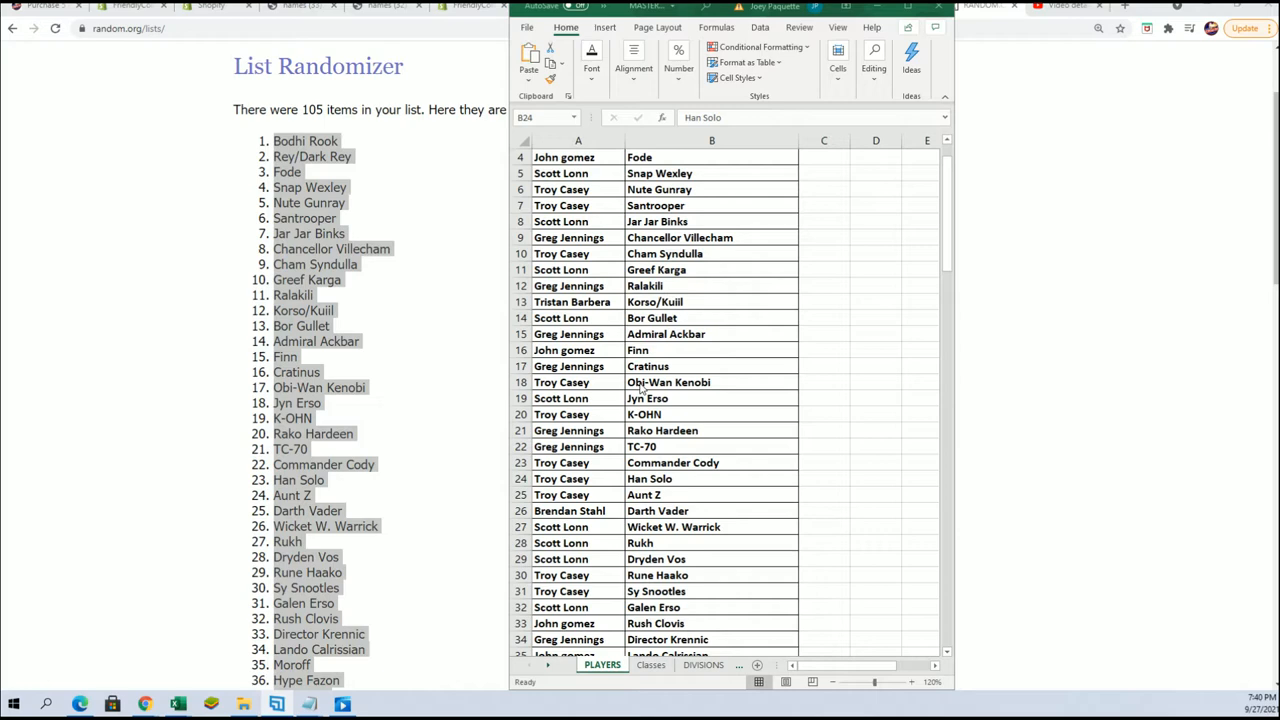
scroll("down", 3)
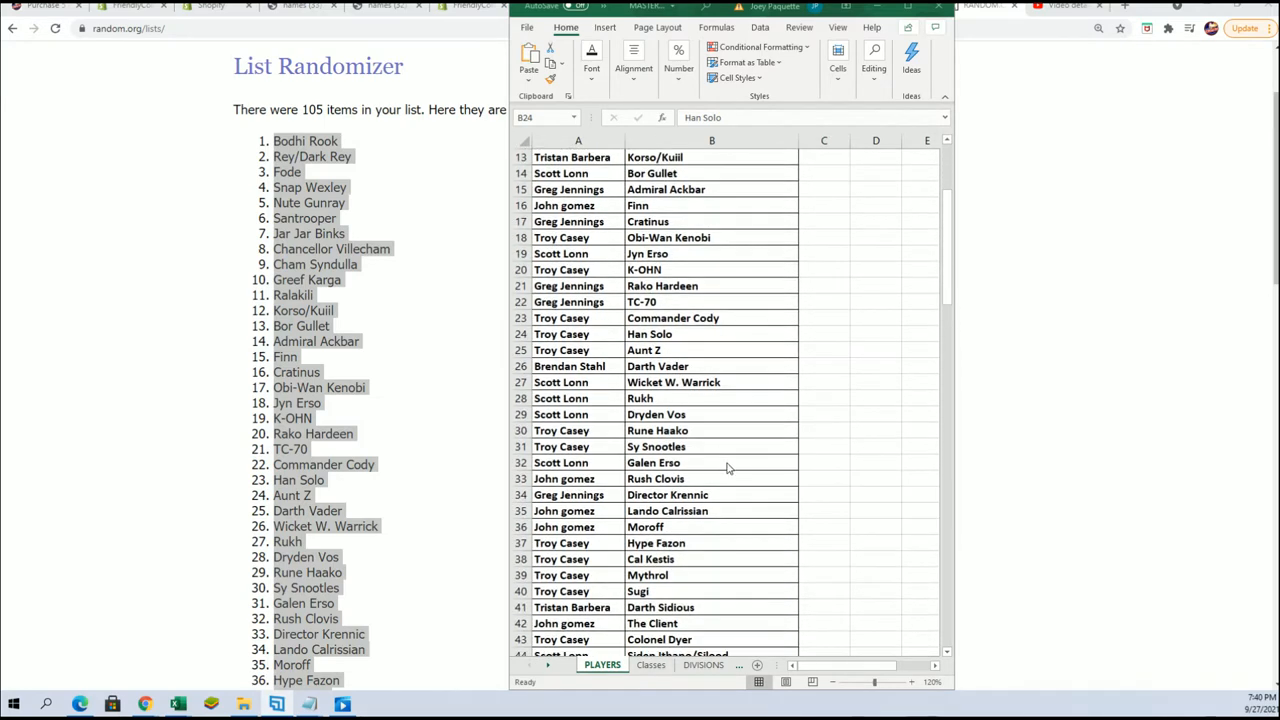
mouse_move(720, 452)
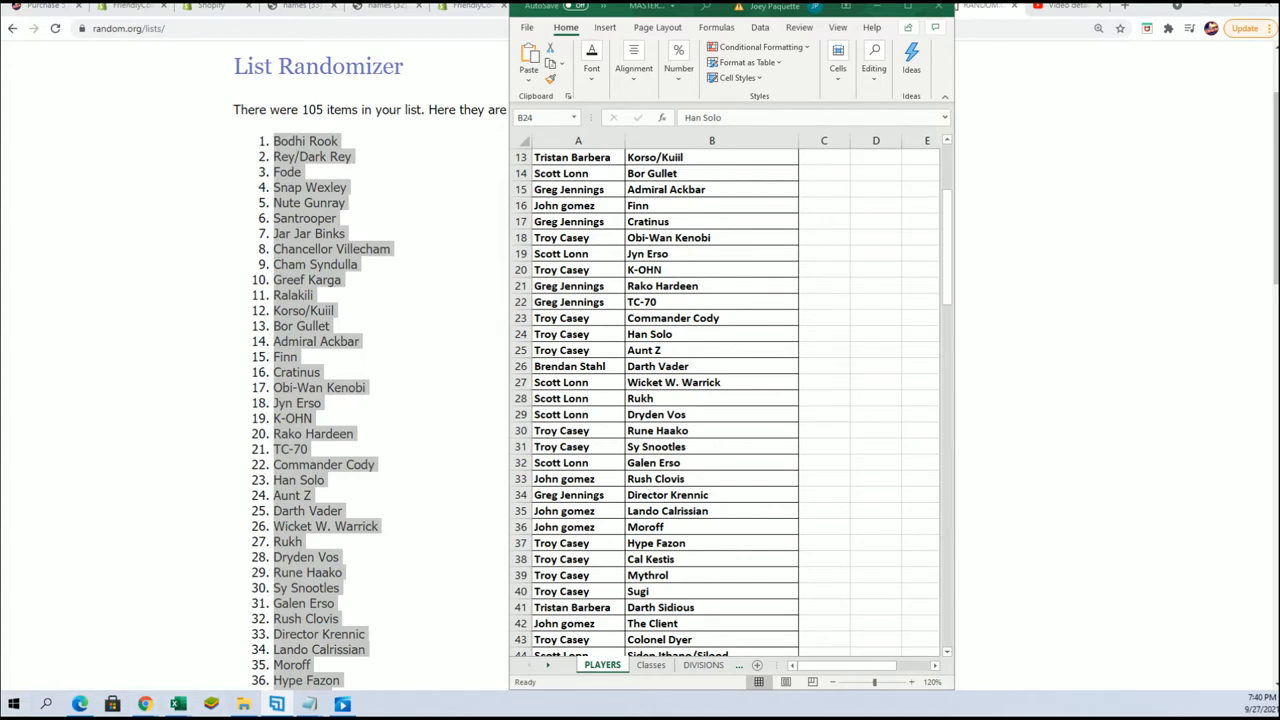
scroll("down", 3)
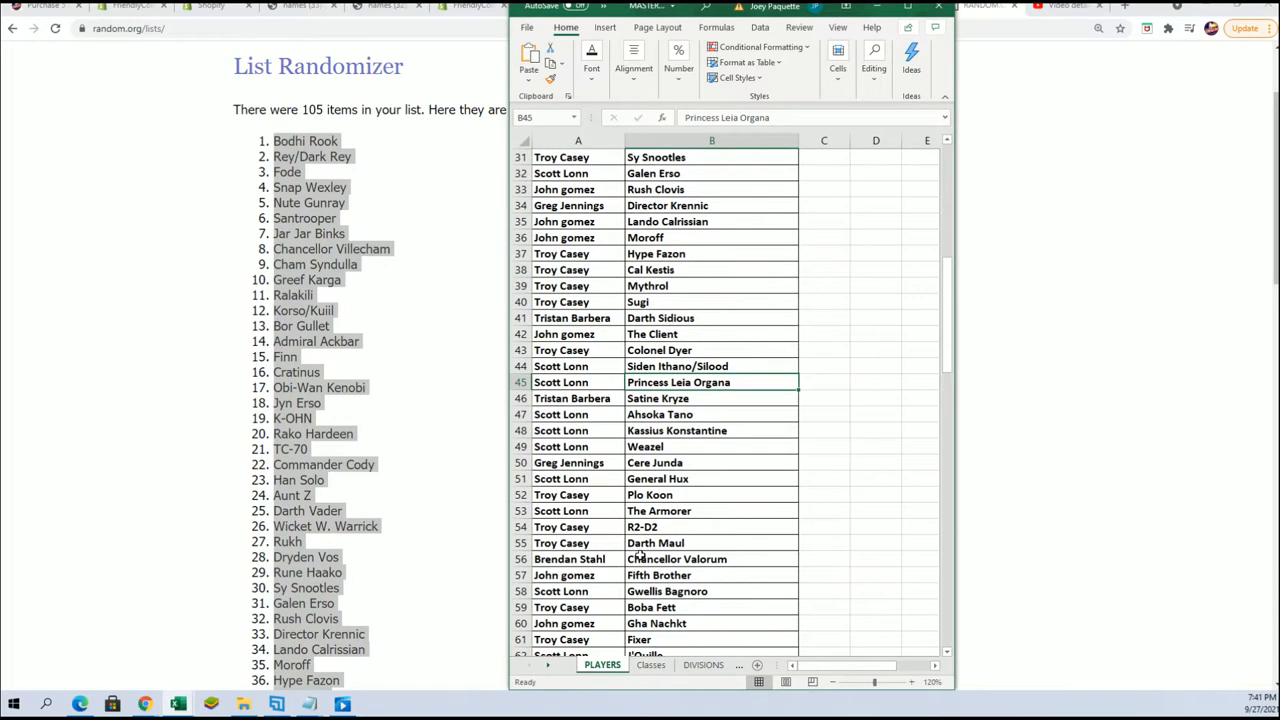
scroll("down", 3)
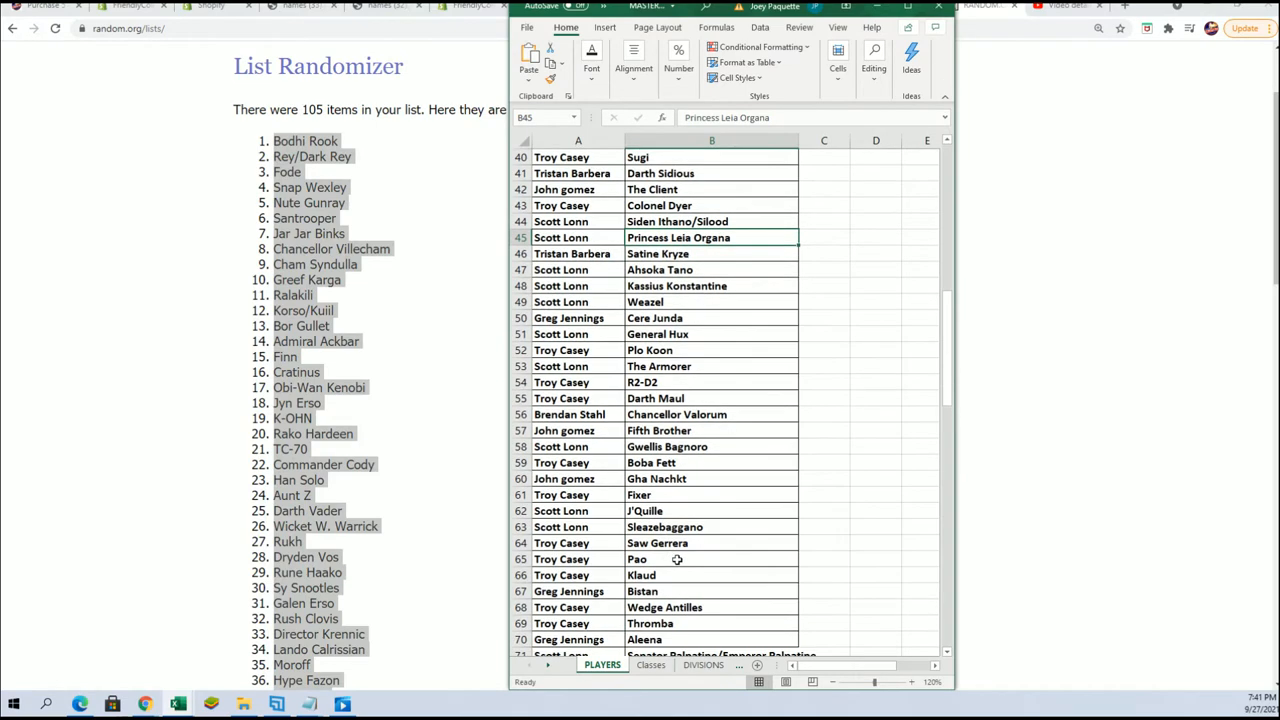
scroll("down", 3)
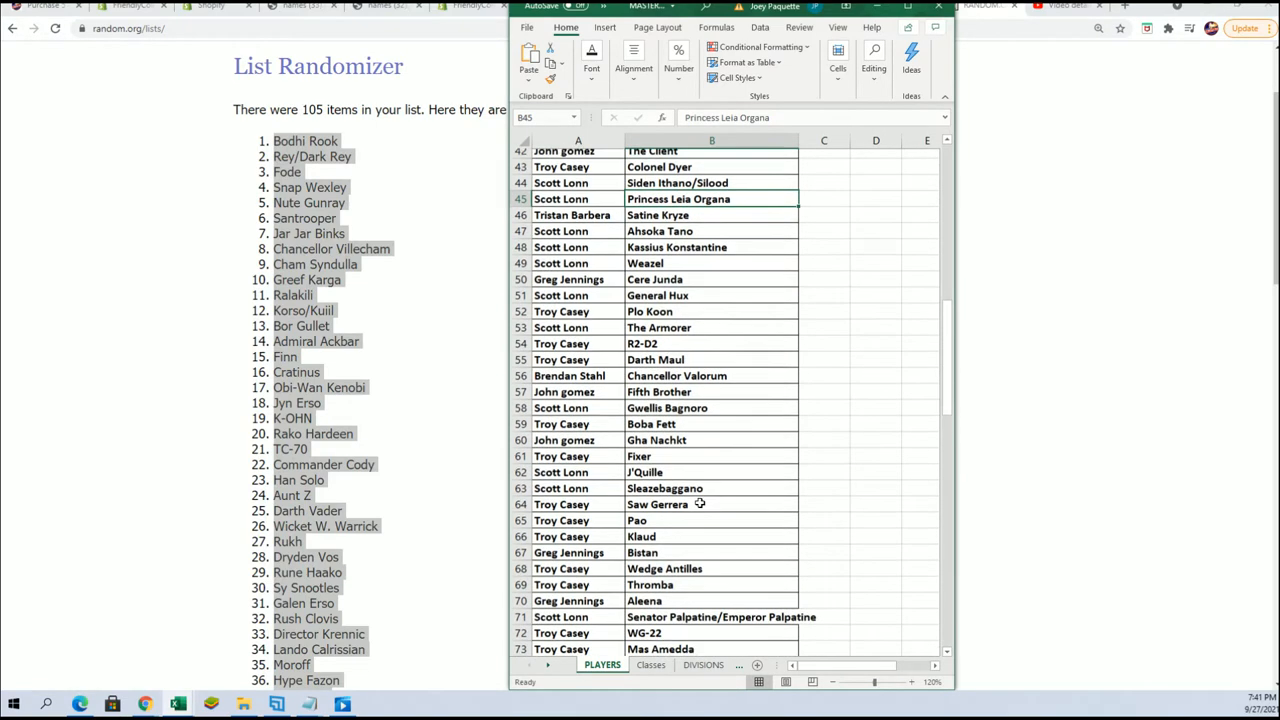
scroll("down", 3)
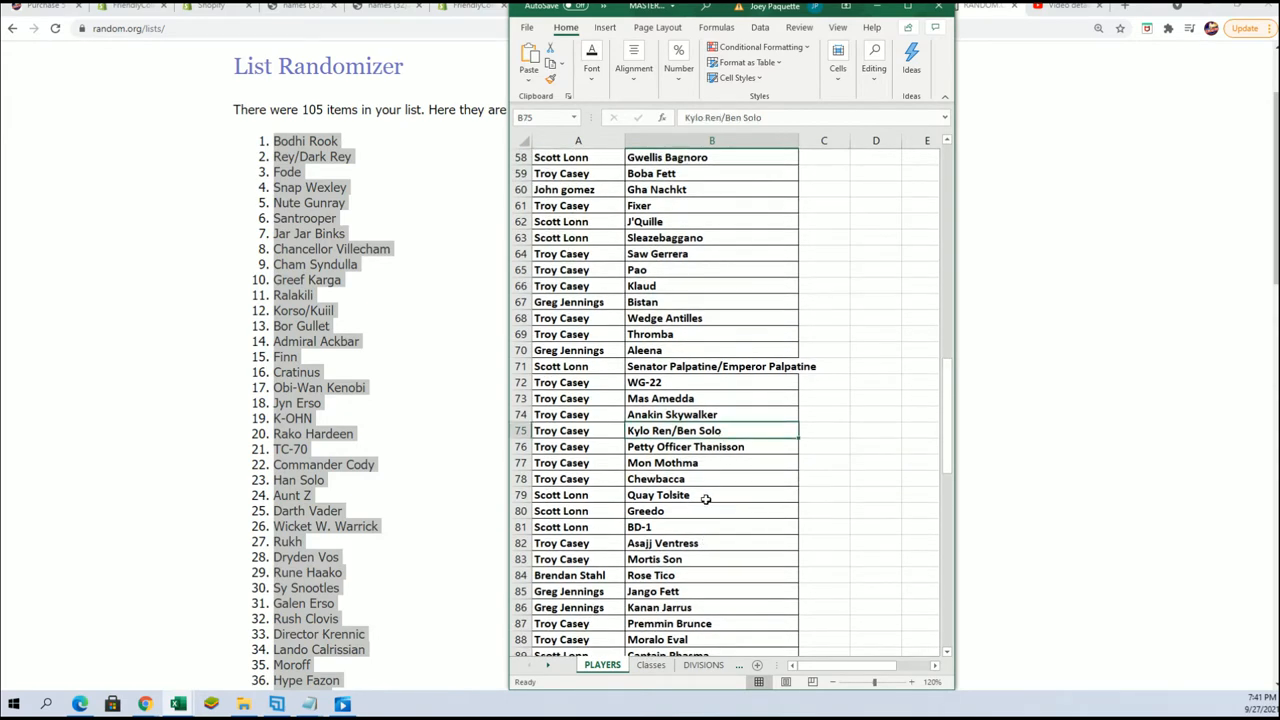
scroll("down", 3)
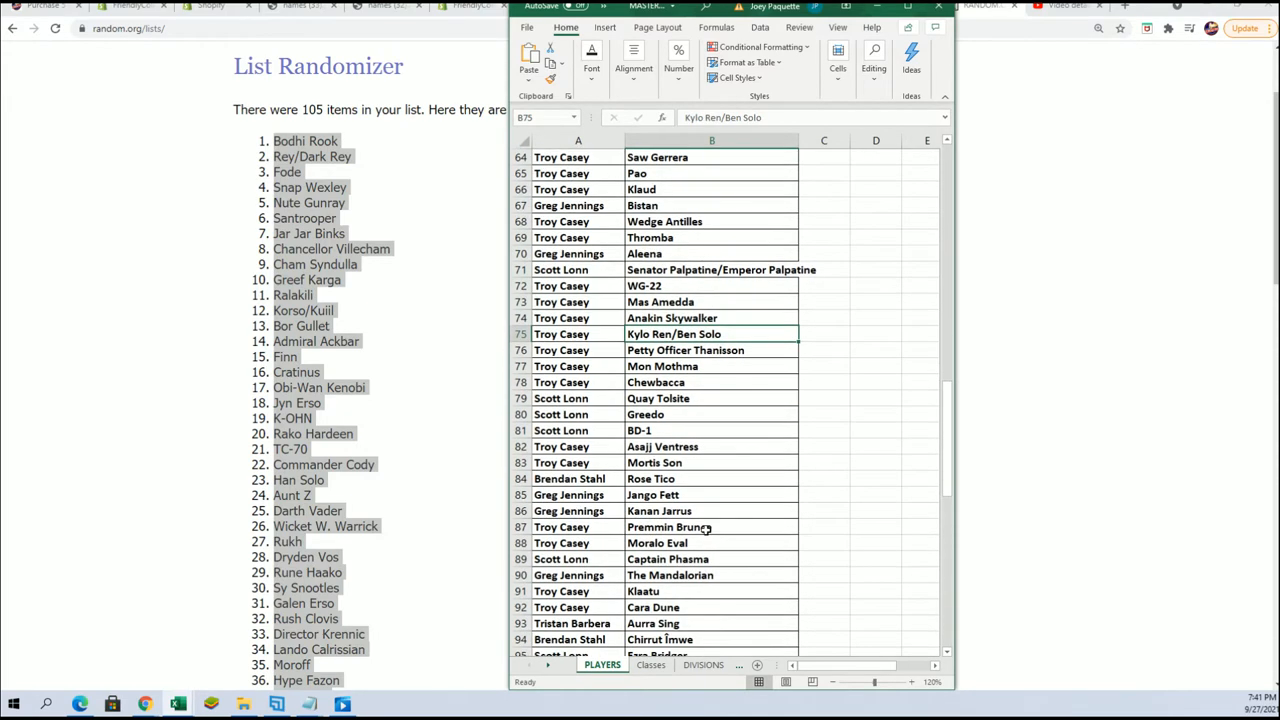
scroll("down", 3)
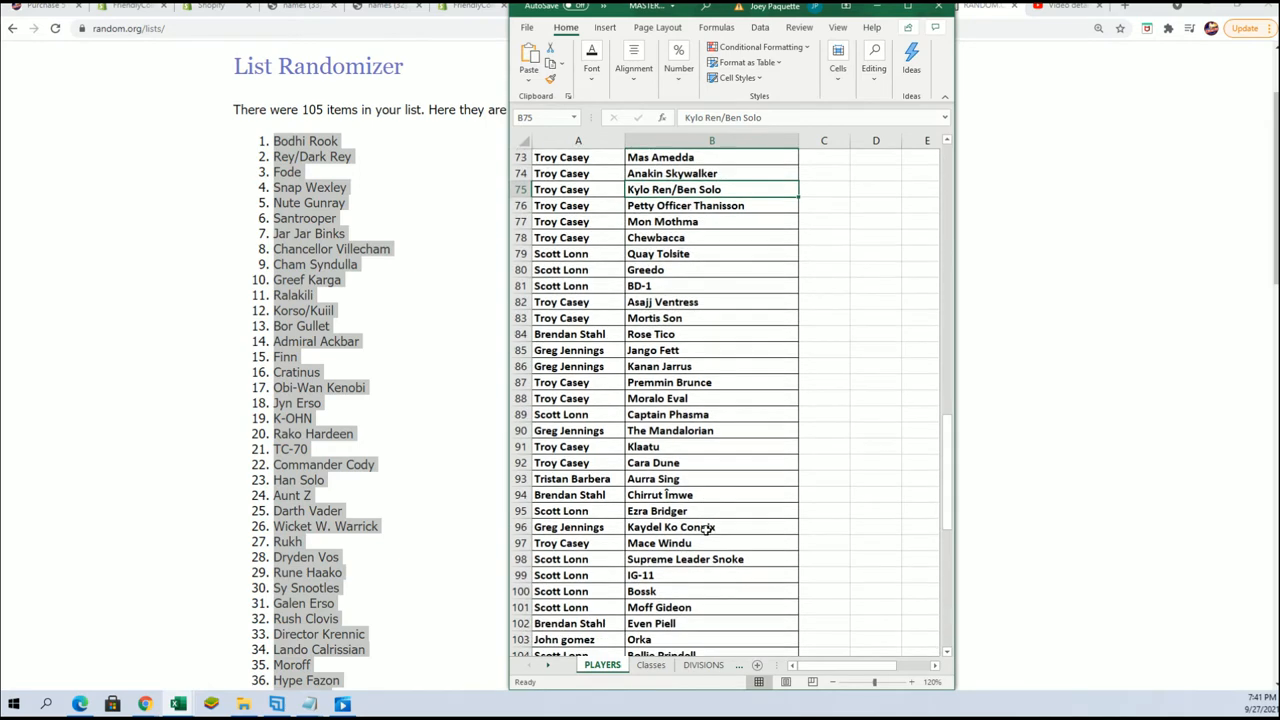
scroll("down", 3)
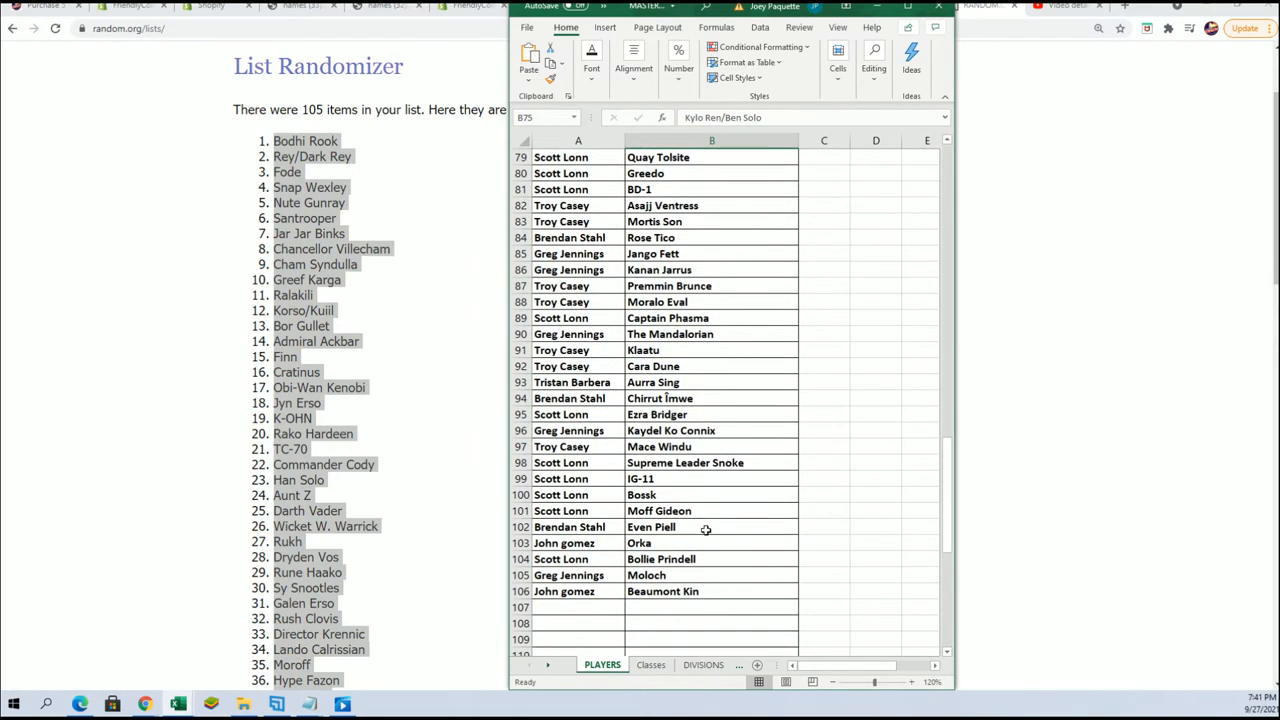
mouse_move(710, 580)
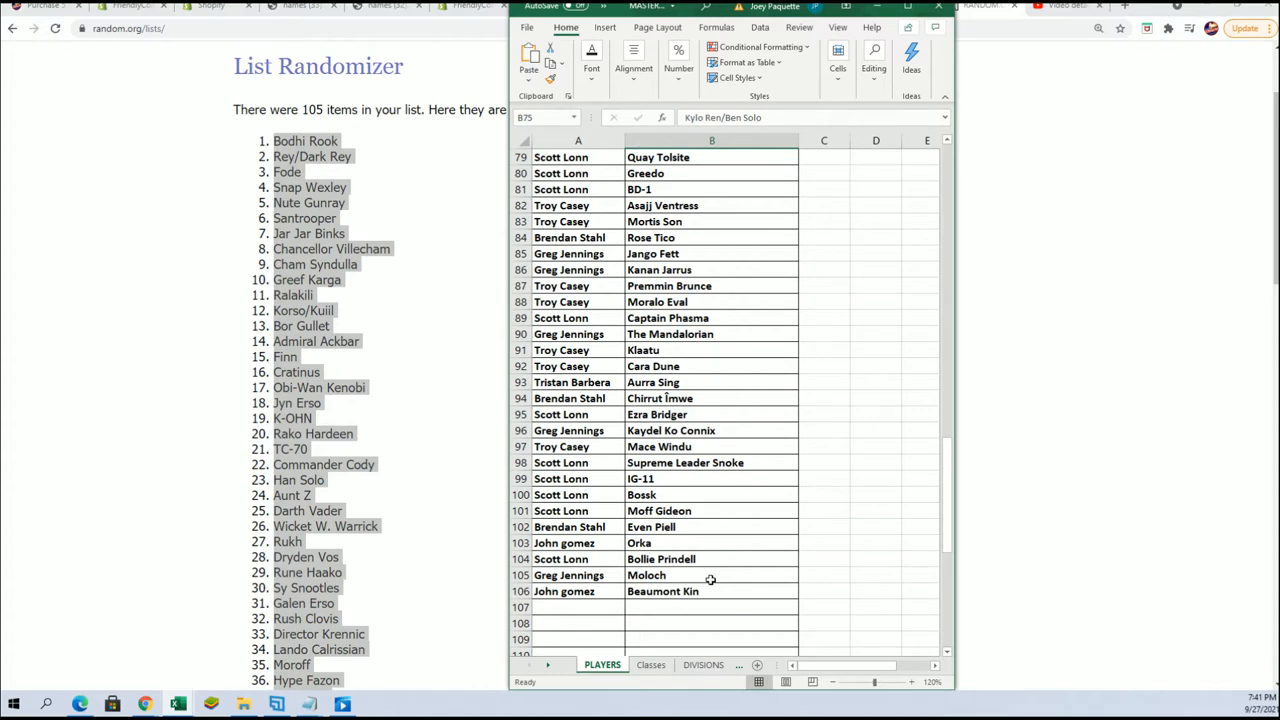
scroll("up", 3)
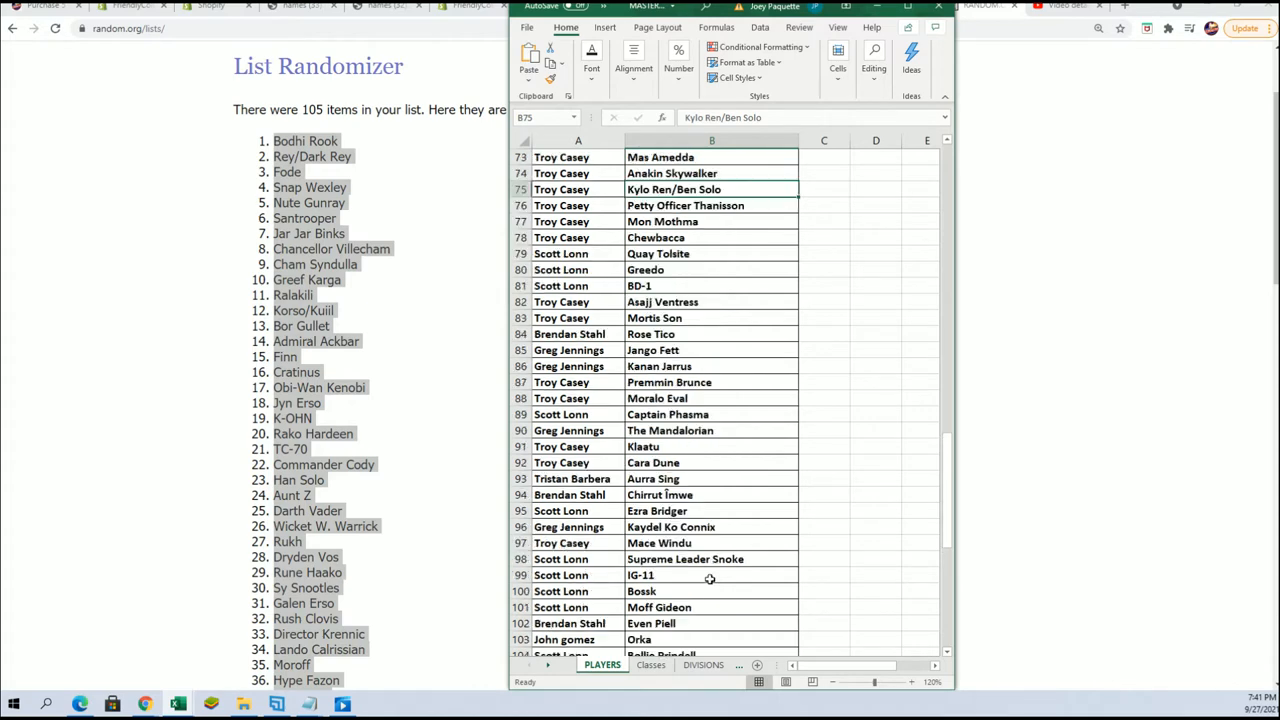
scroll("up", 3)
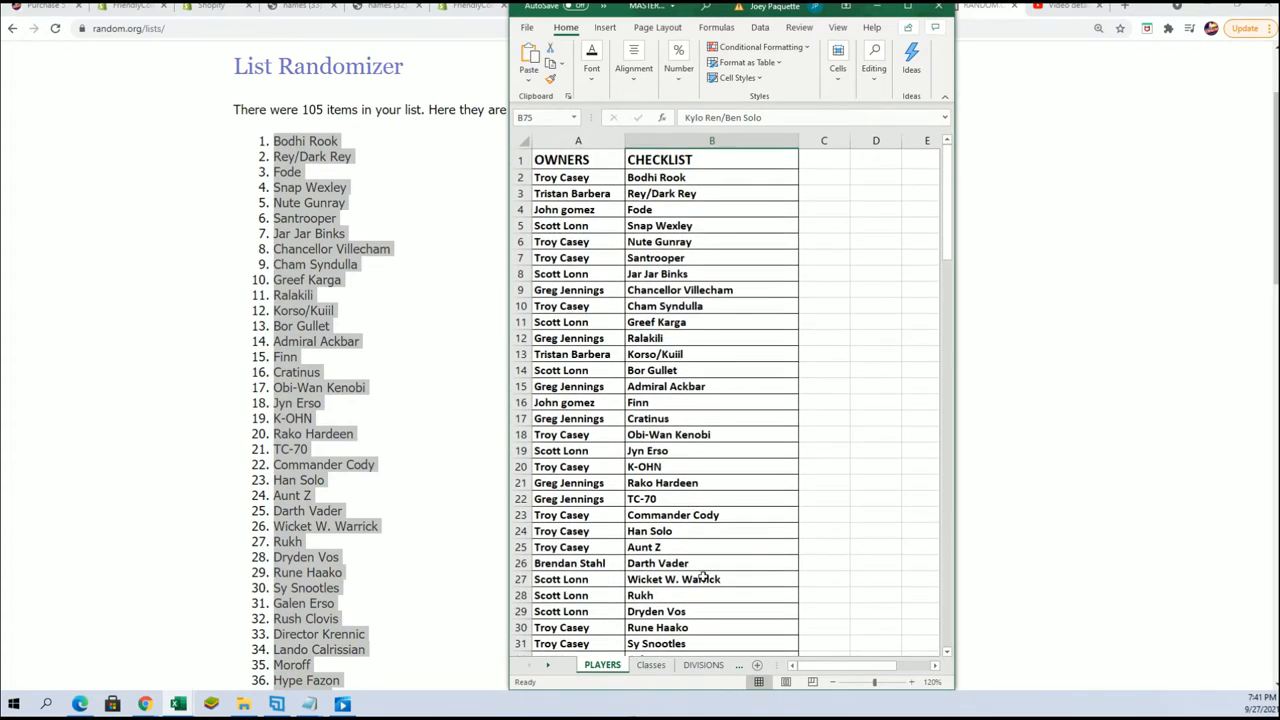